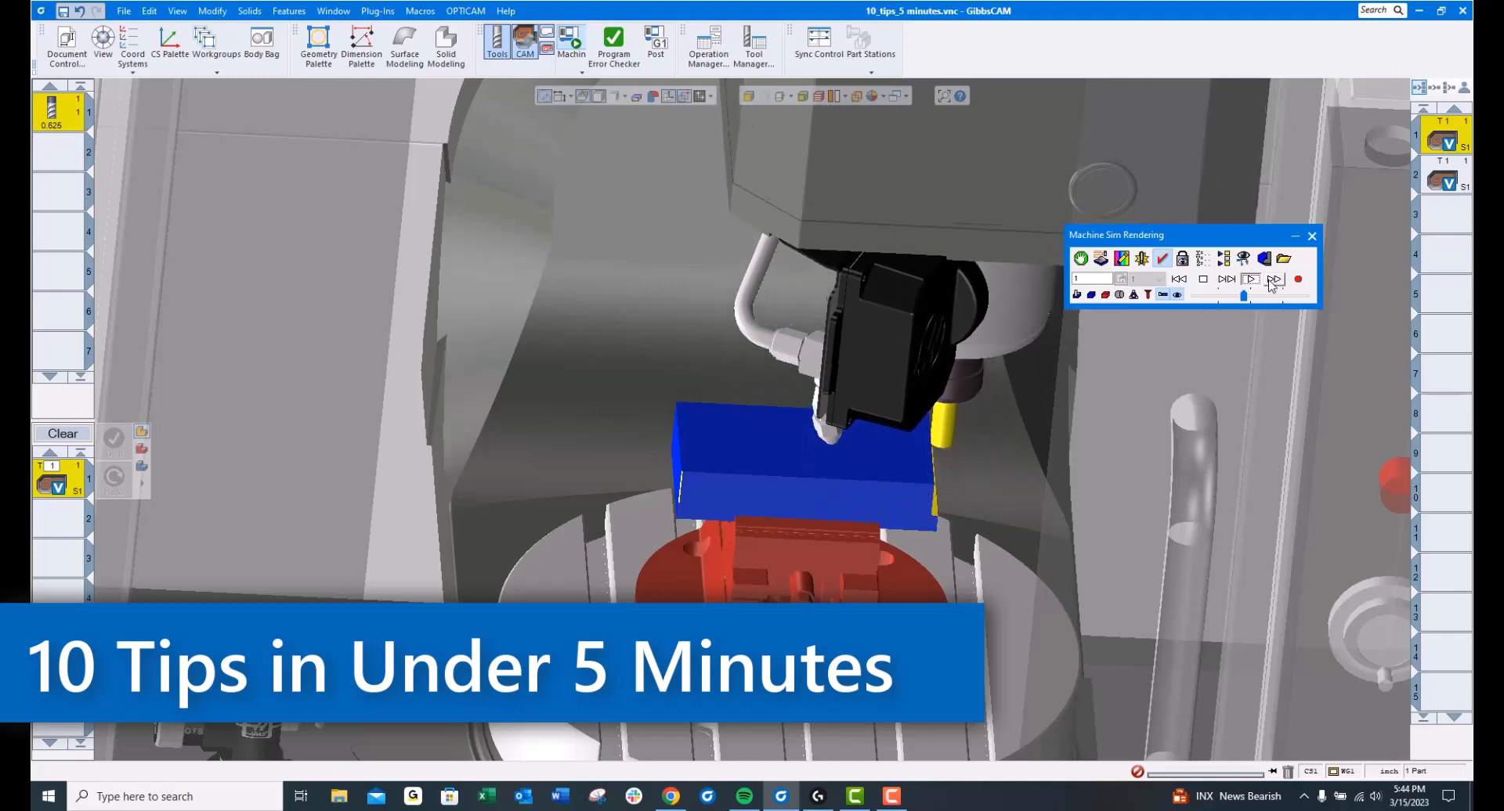
Step: Play the machine simulation so the tool cuts the blue stock on the red fixture
{"action": "left_click", "coordinate": [1250, 278]}
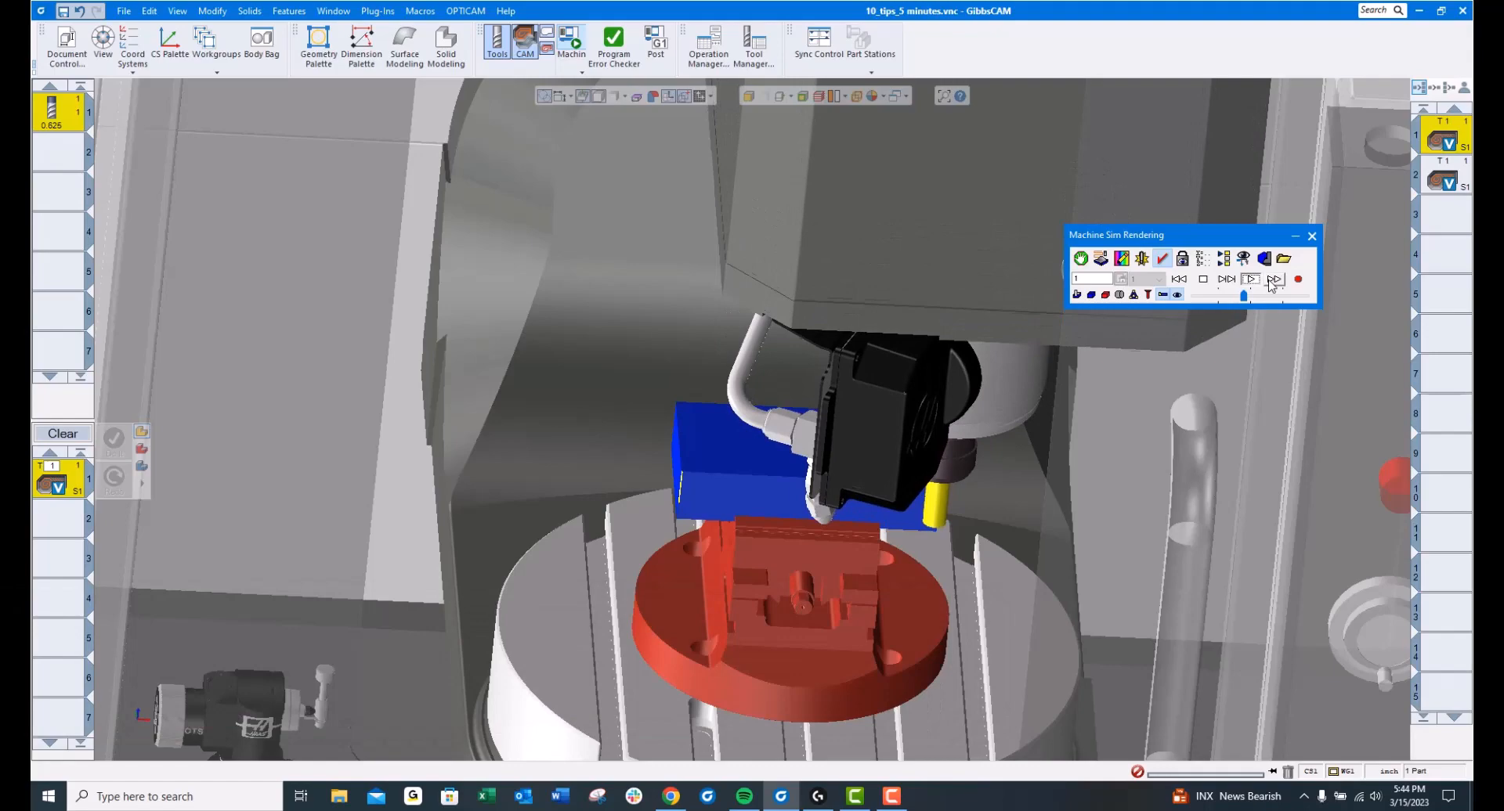
{"action": "left_click", "coordinate": [1252, 279]}
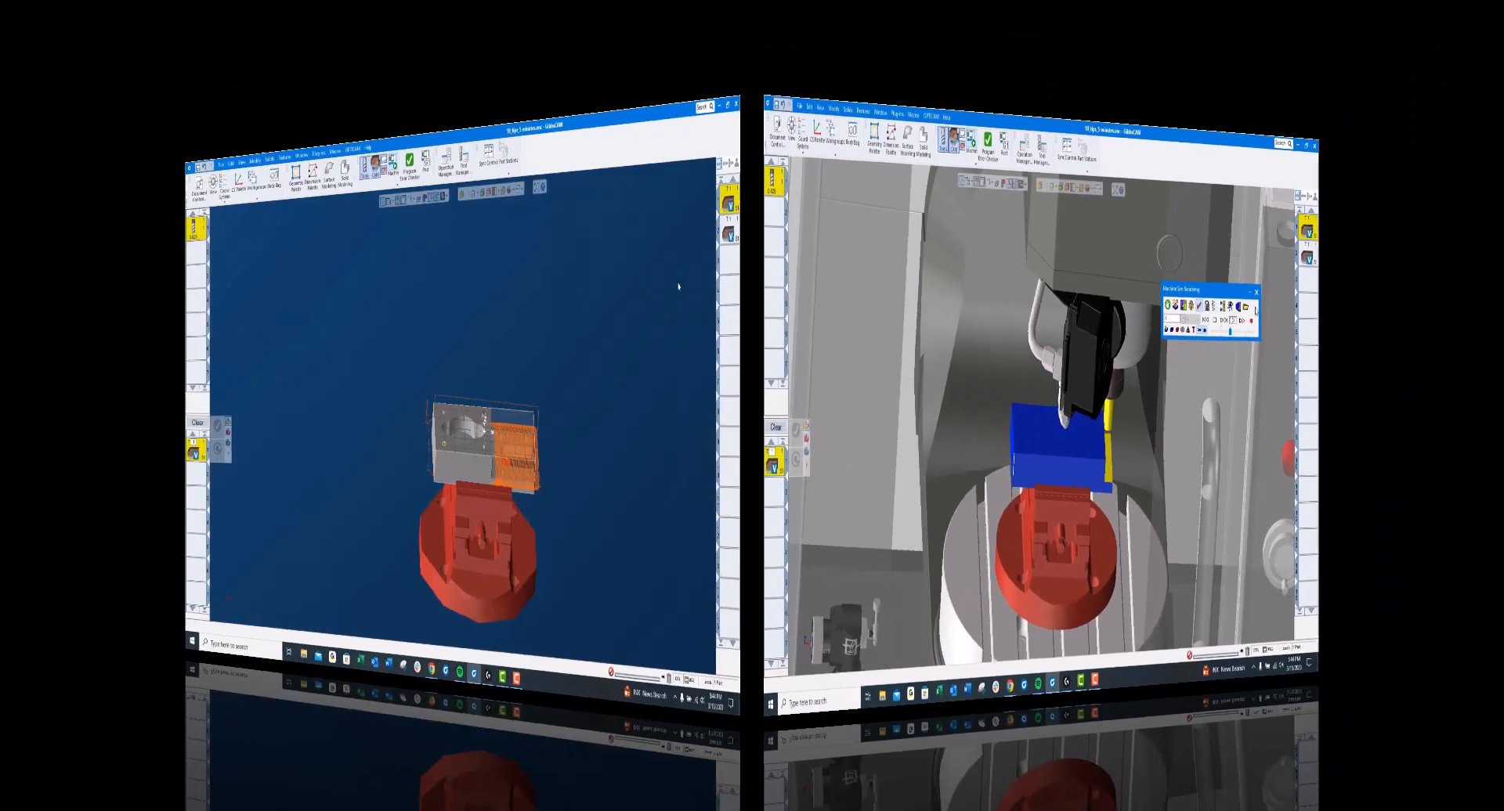
{"action": "left_click", "coordinate": [504, 10]}
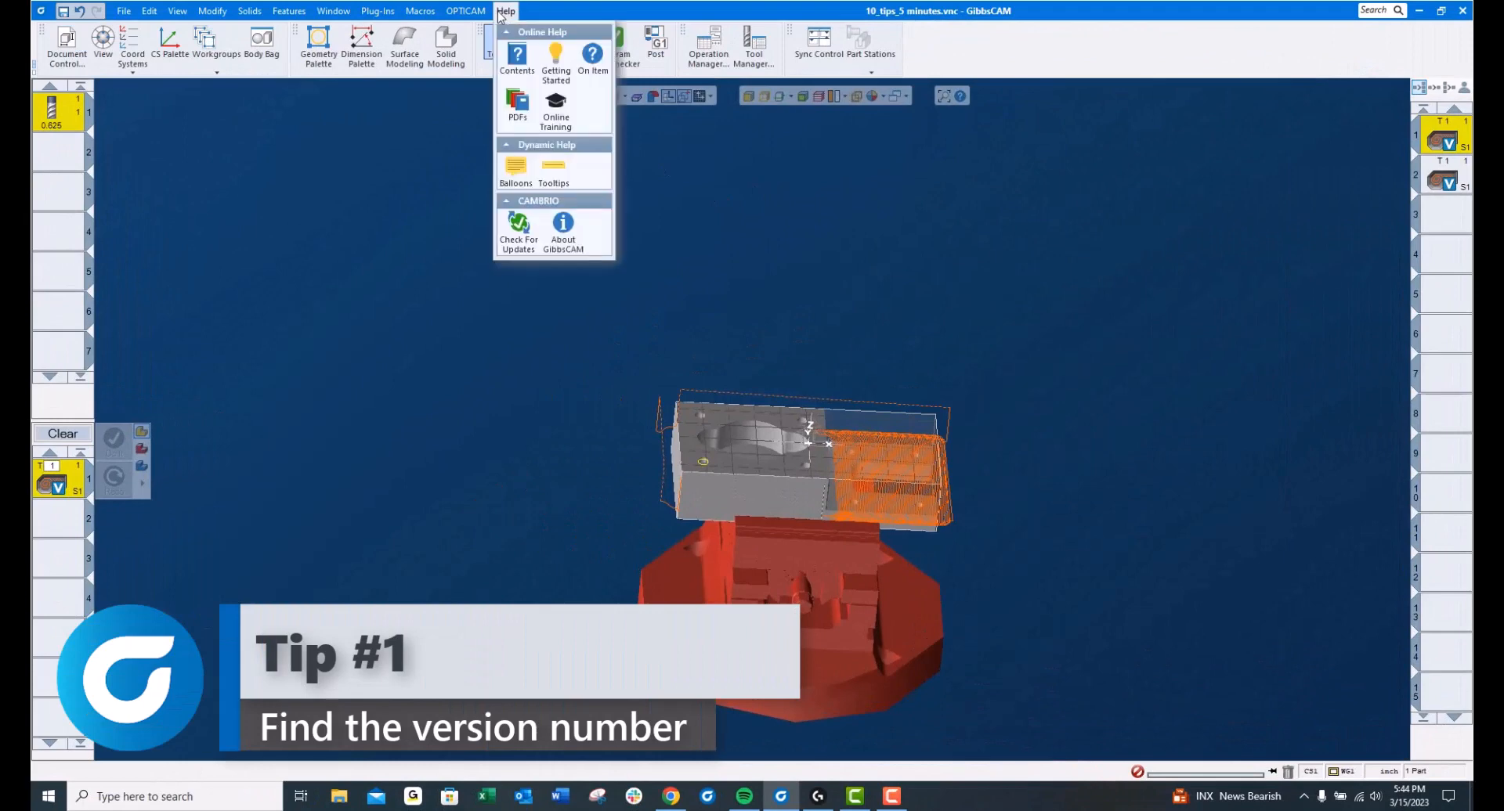
{"action": "left_click", "coordinate": [563, 230]}
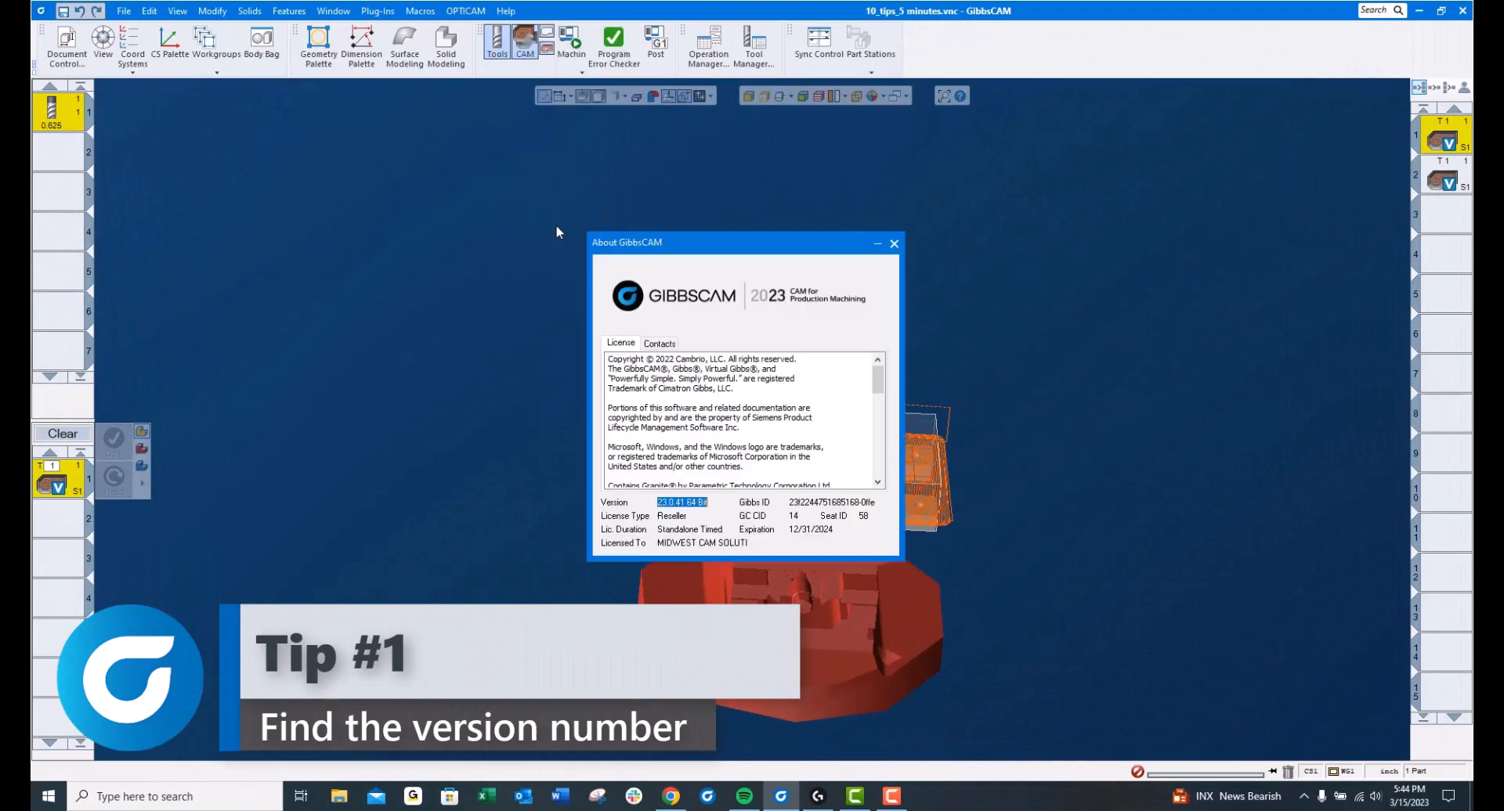
{"action": "mouse_move", "coordinate": [686, 512]}
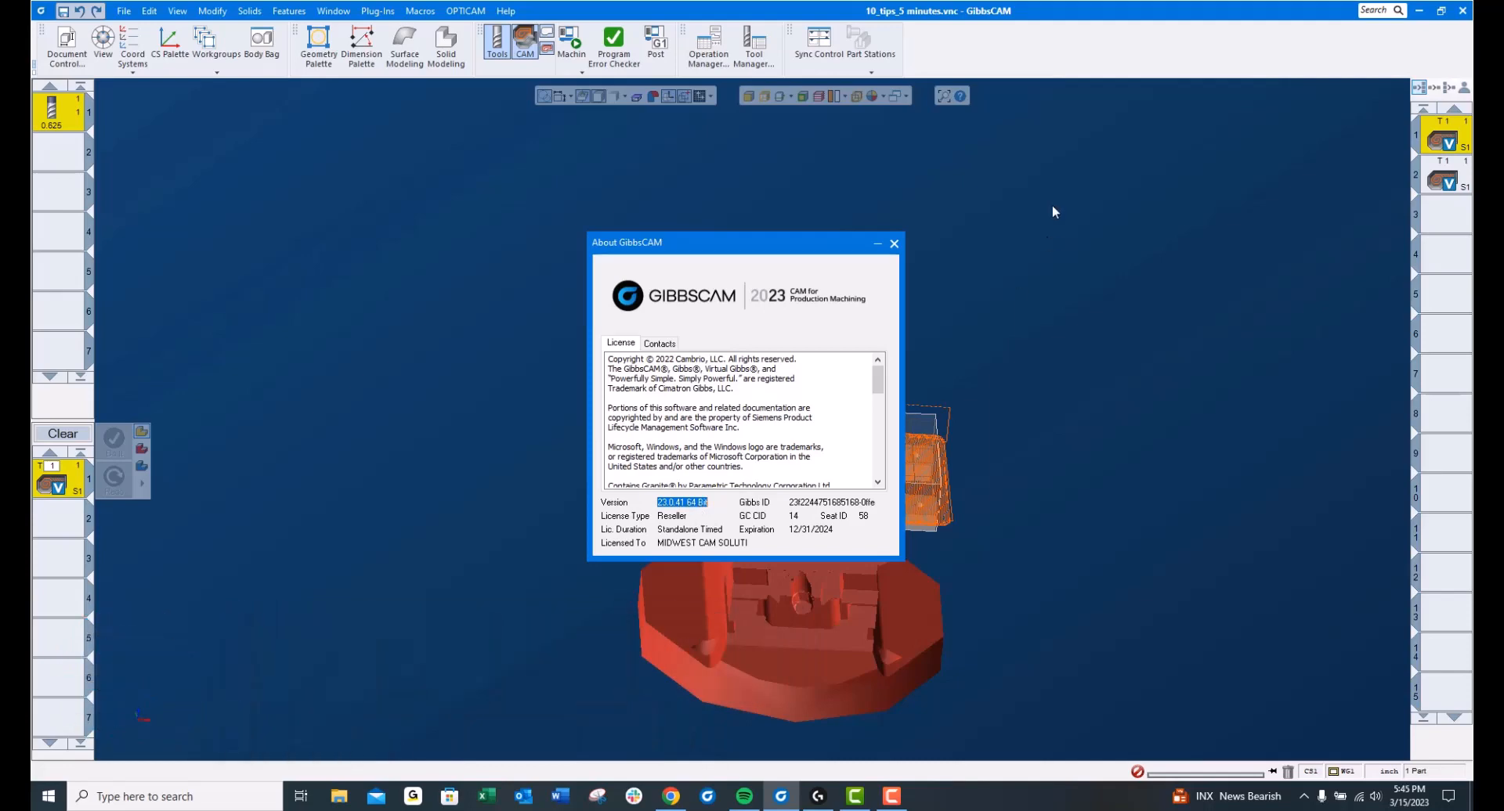
{"action": "left_click", "coordinate": [893, 242]}
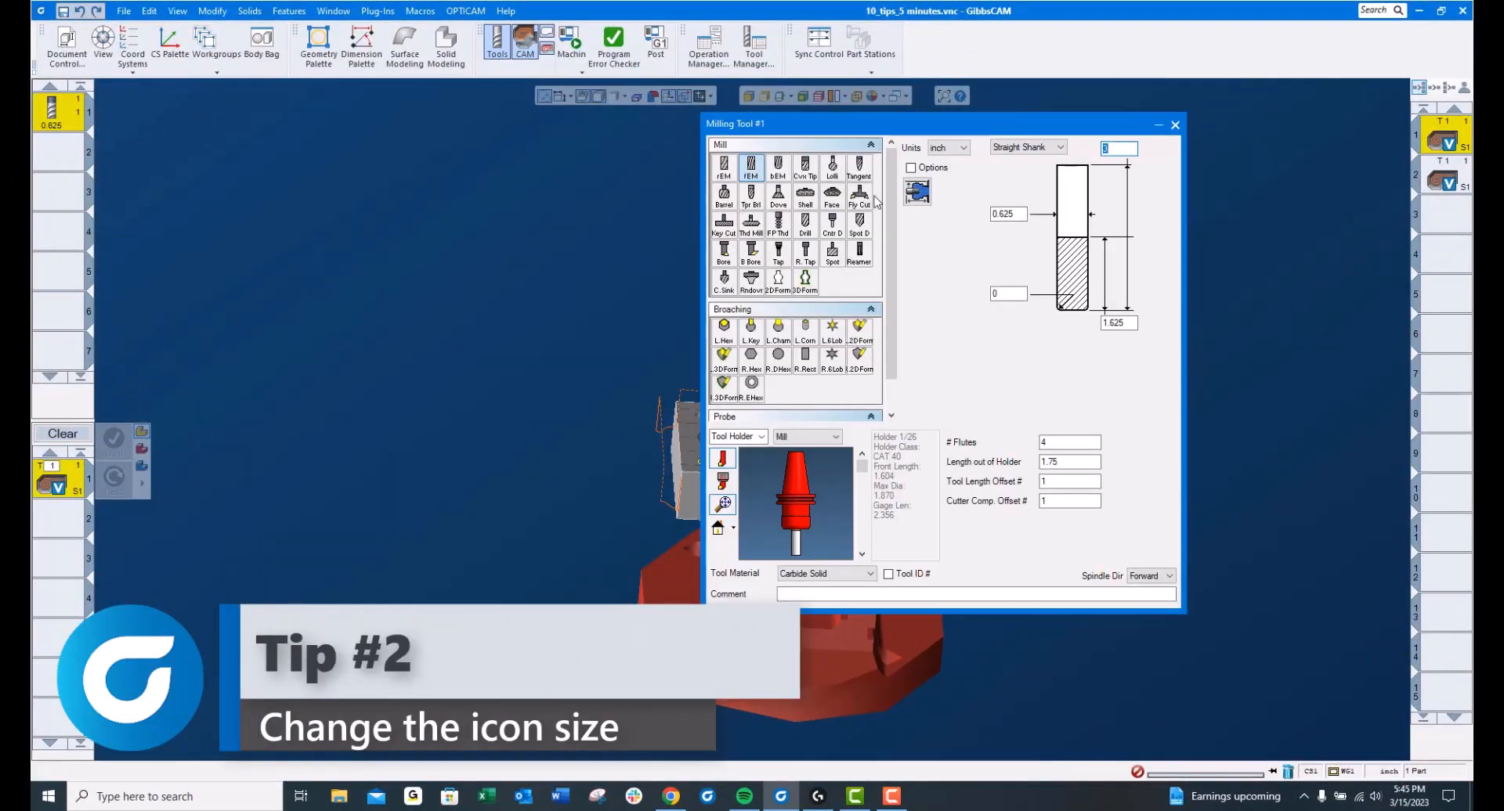
{"action": "mouse_move", "coordinate": [750, 196]}
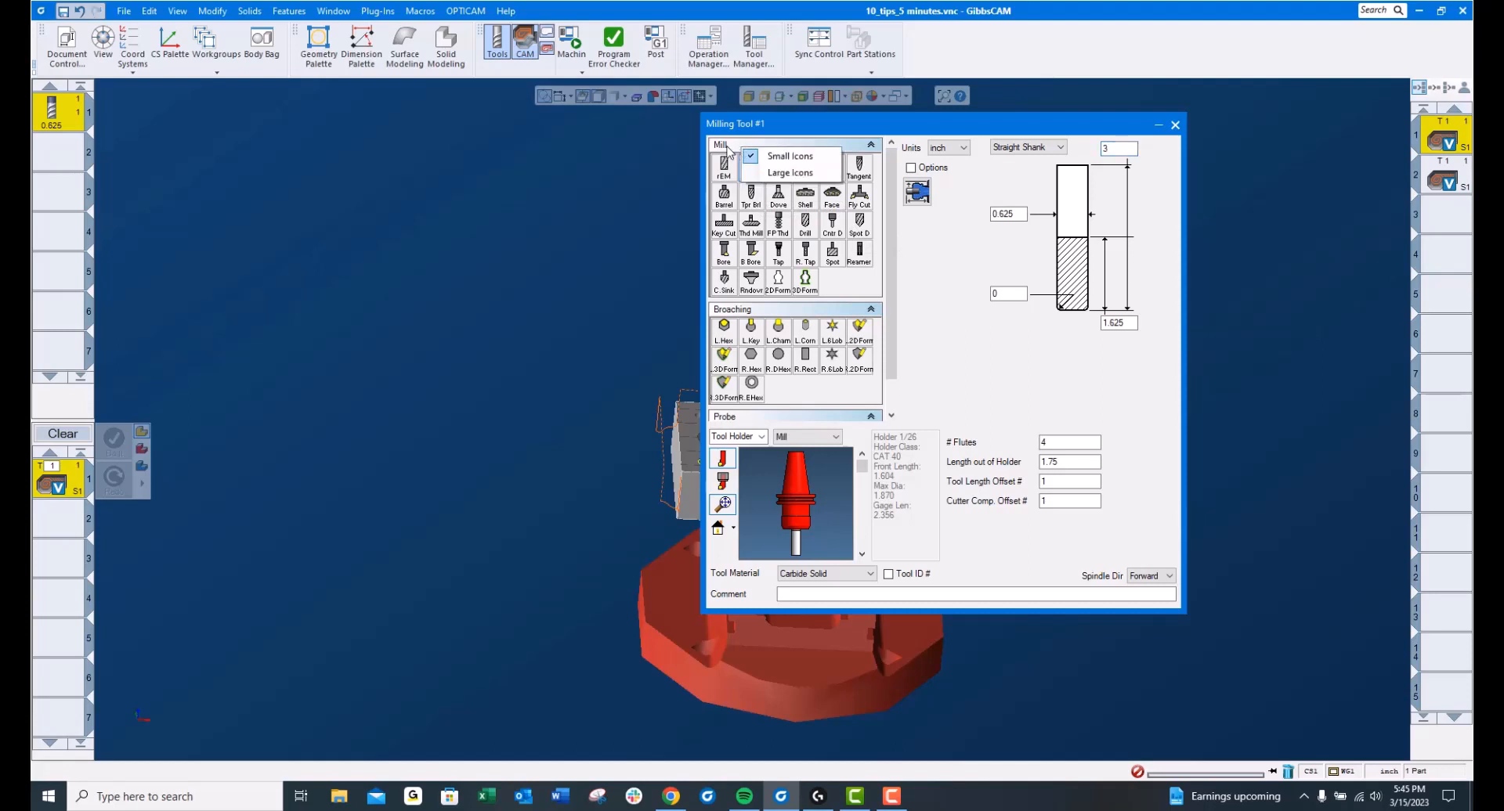
Step: Switch the Mill tool-shape icons to Large Icons
{"action": "left_click", "coordinate": [791, 172]}
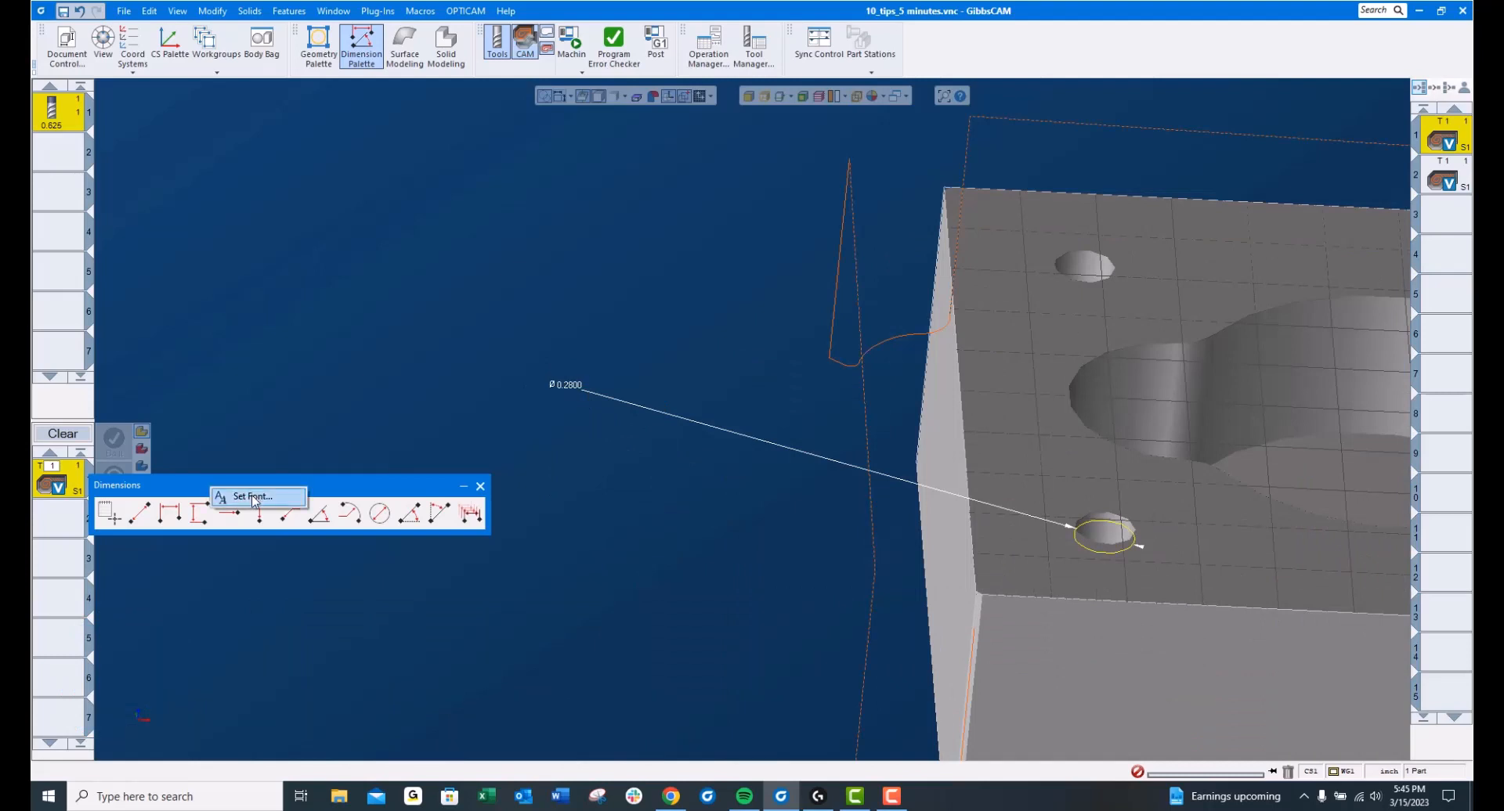
Step: Set the Dimensions palette font size to 25 so the 0.2800 diameter label reads bigger
{"action": "left_click", "coordinate": [253, 496]}
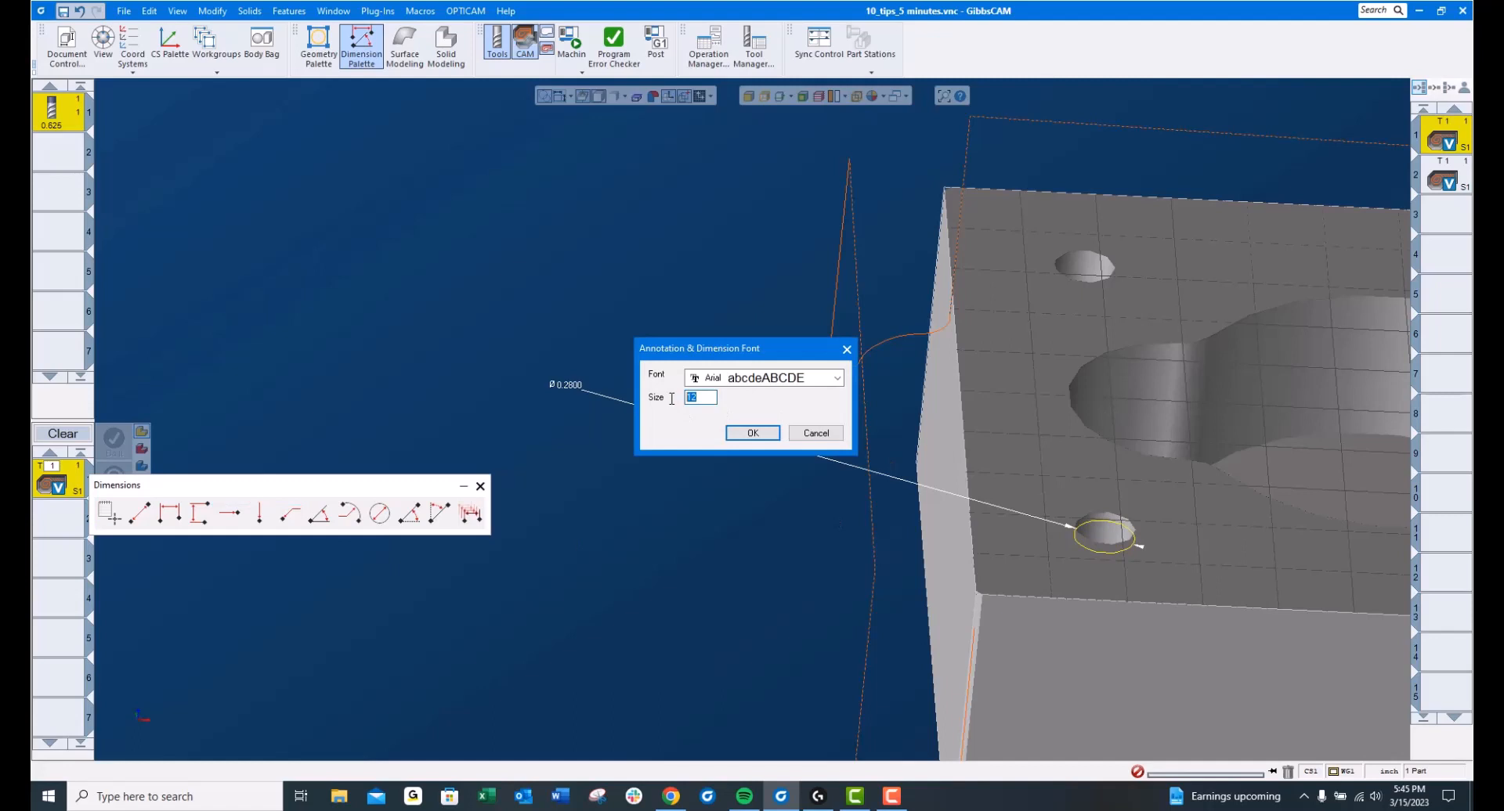
{"action": "type", "text": "25"}
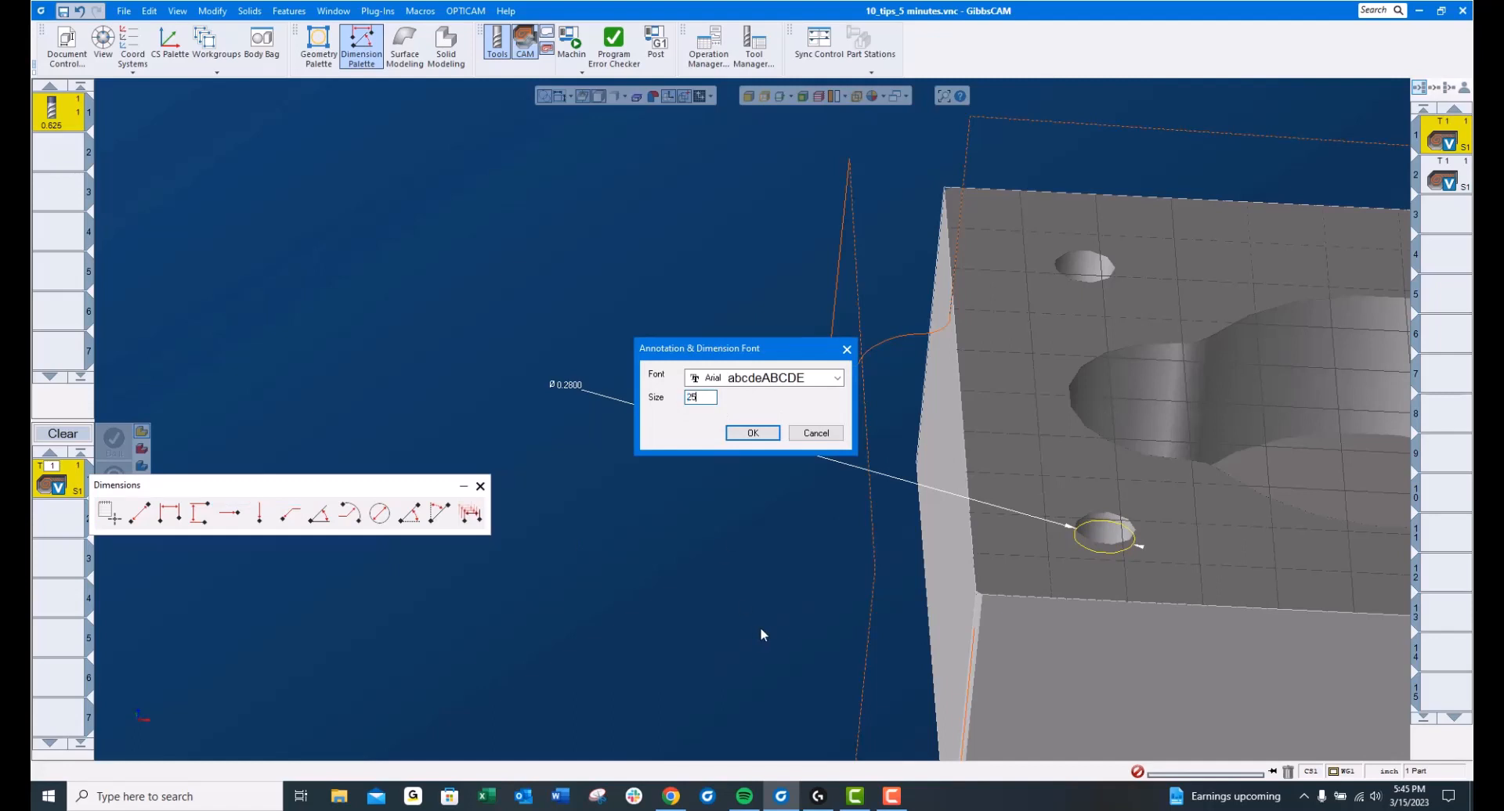
{"action": "left_click", "coordinate": [752, 433]}
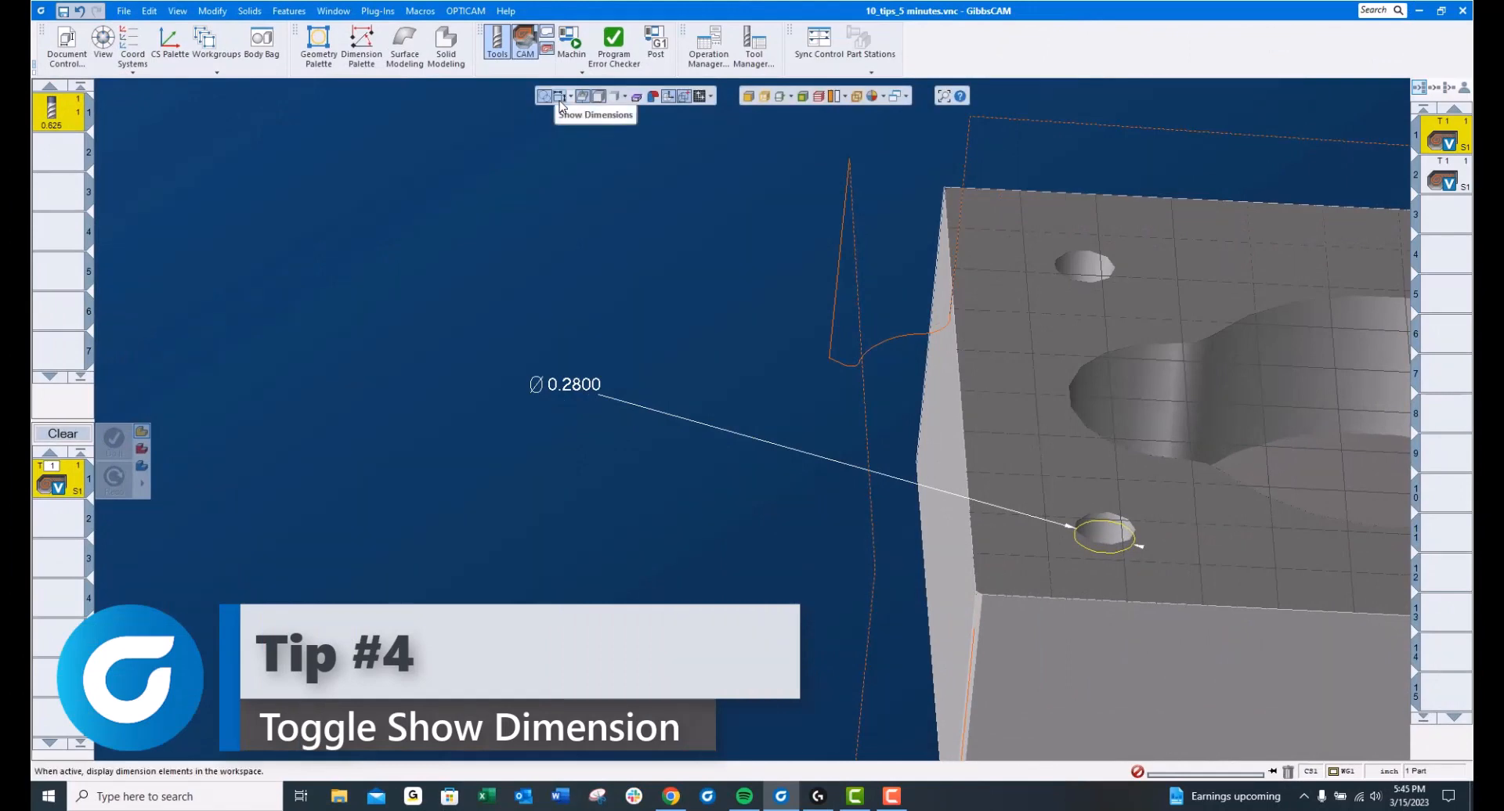
{"action": "mouse_move", "coordinate": [614, 363]}
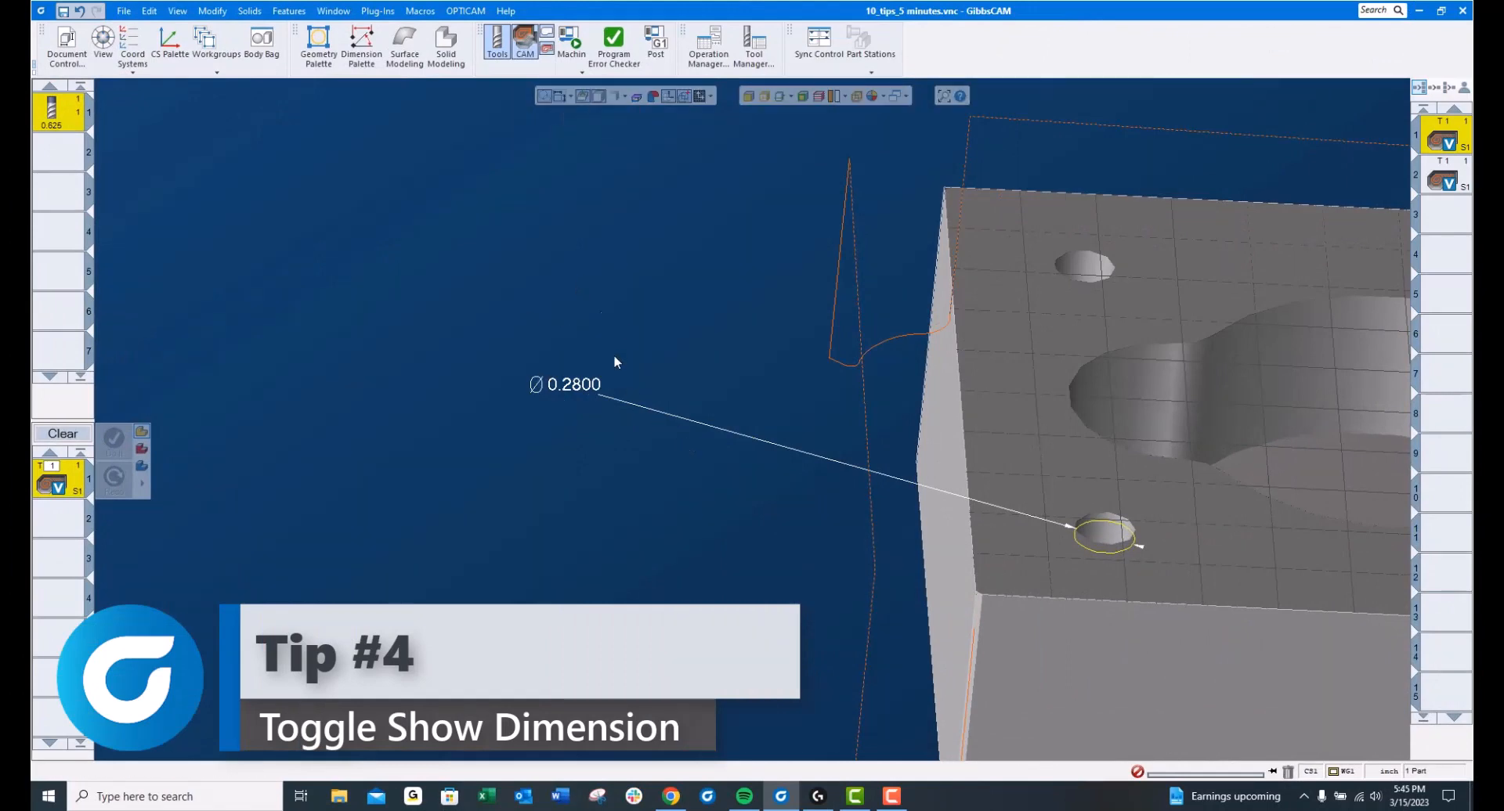
{"action": "mouse_move", "coordinate": [558, 96]}
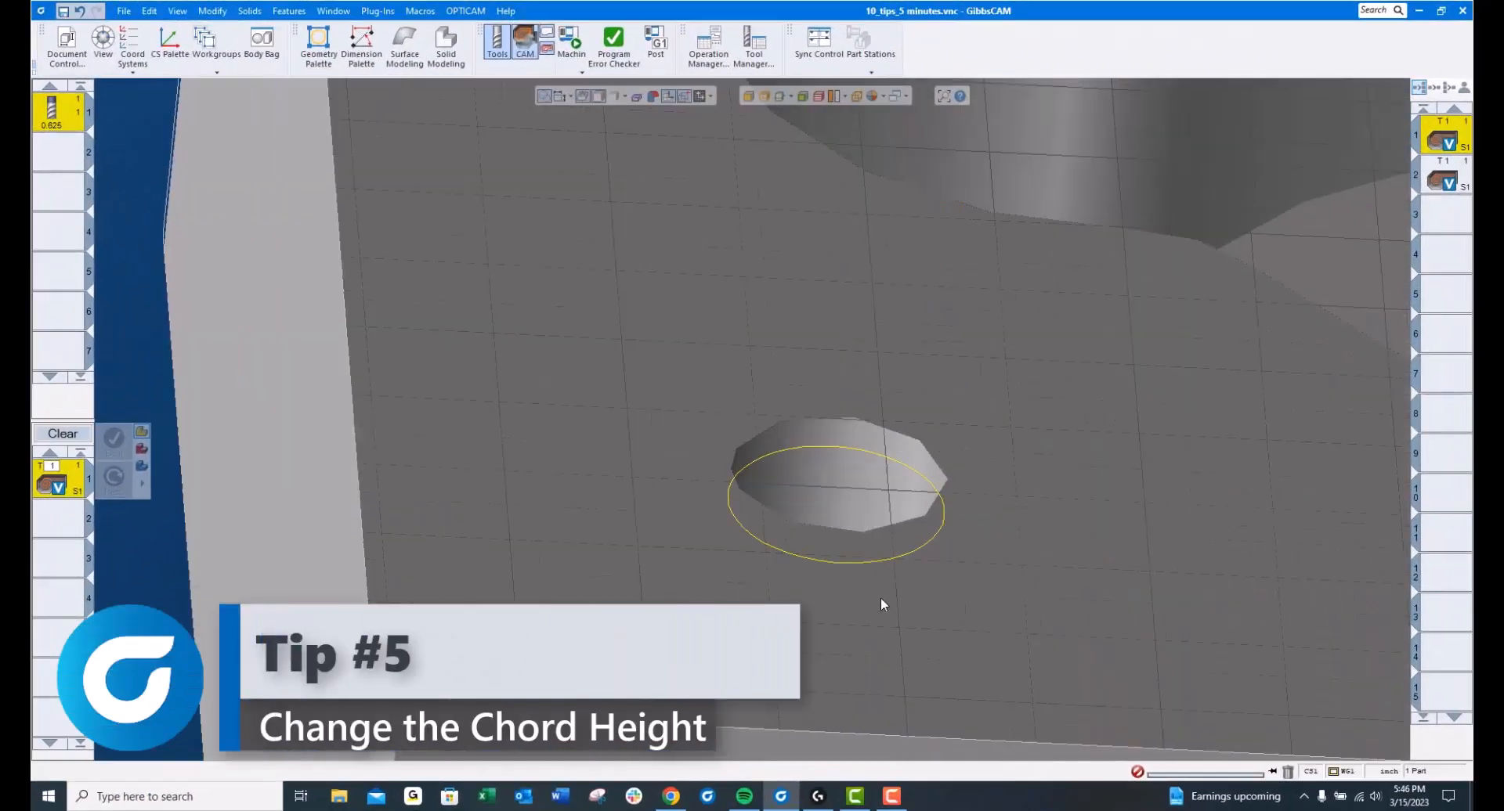
{"action": "mouse_move", "coordinate": [859, 495]}
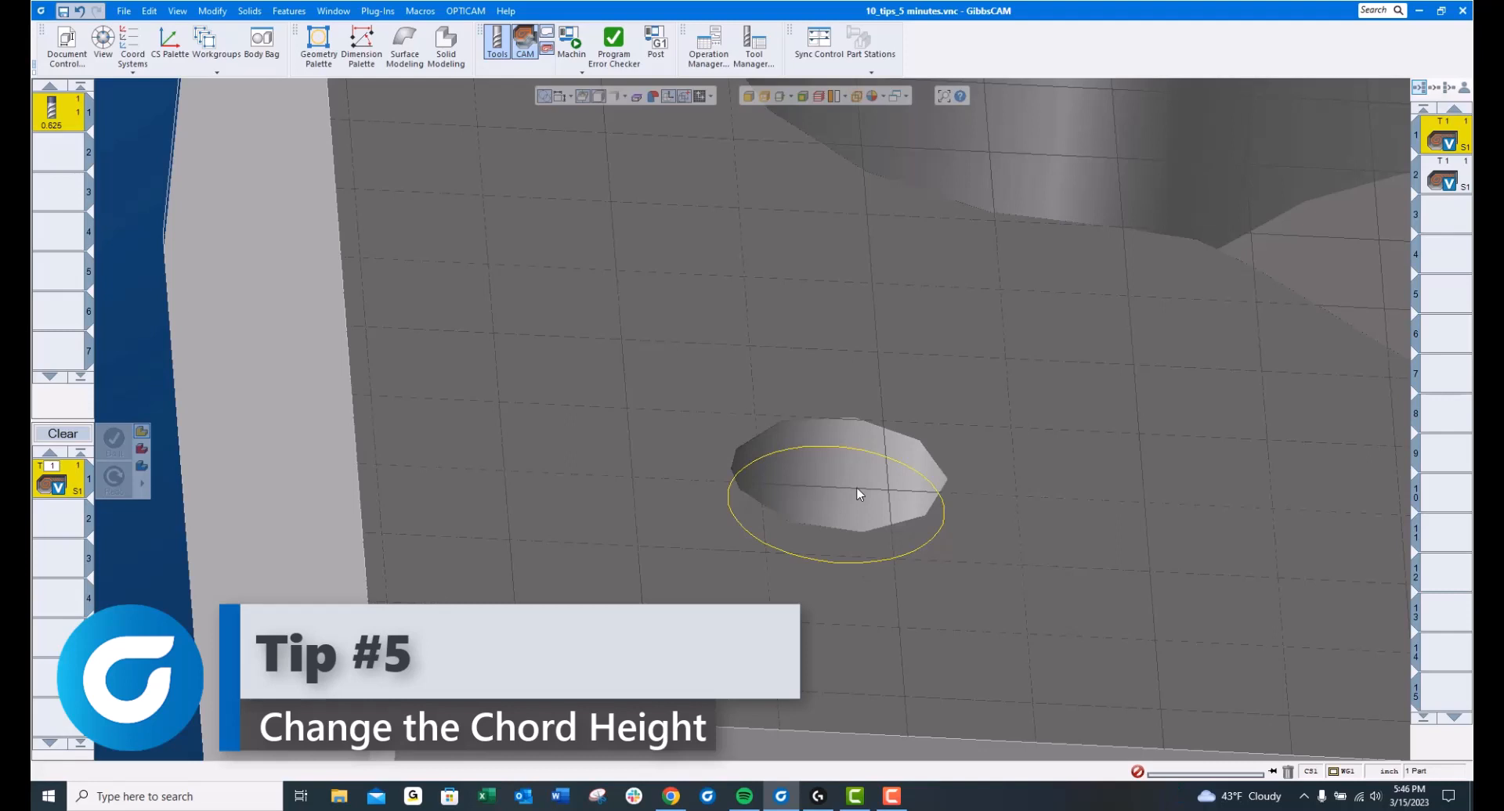
Step: Set the part body's Chord Height to .001 in its properties and apply it
{"action": "right_click", "coordinate": [858, 494]}
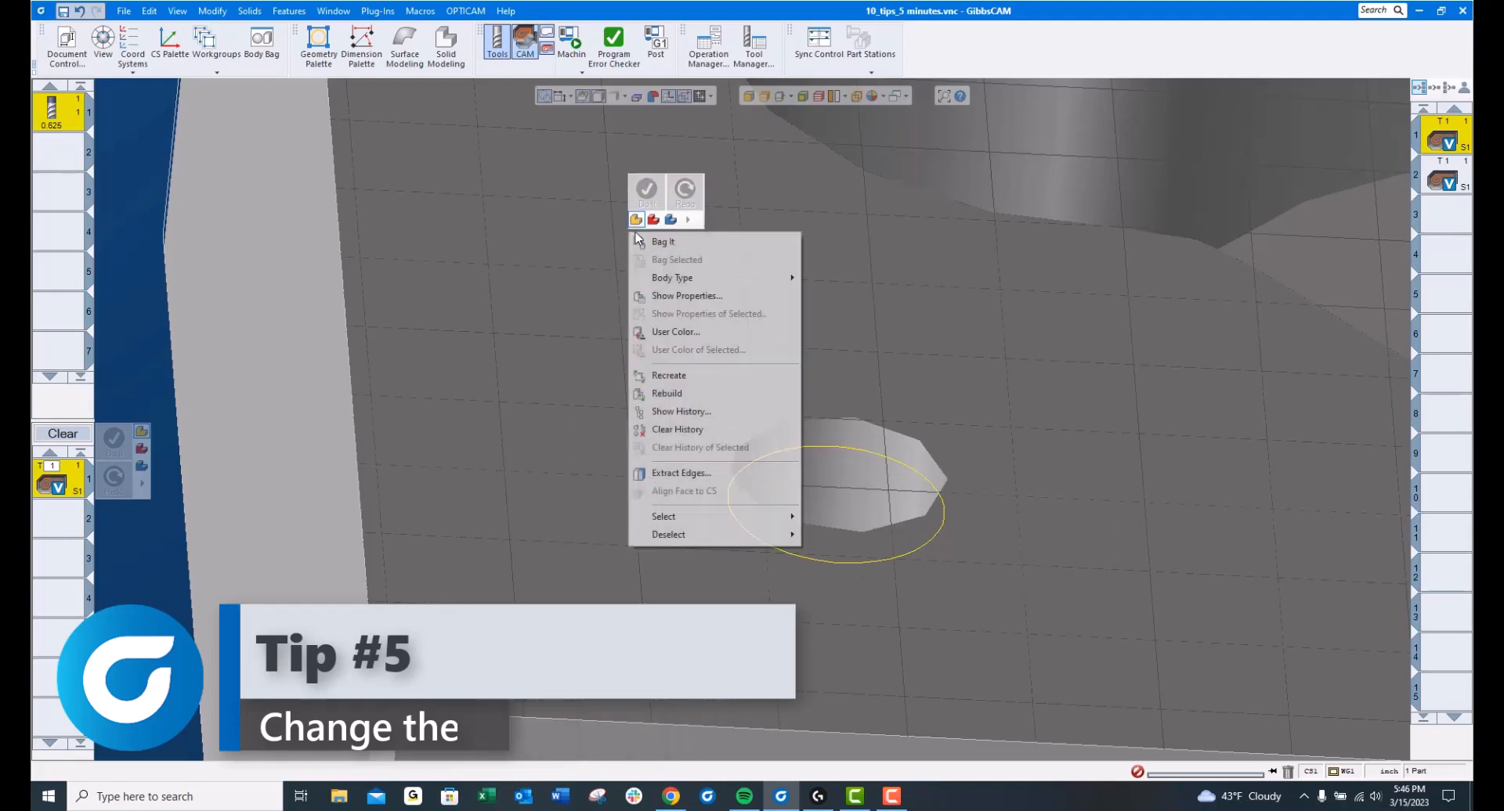
{"action": "mouse_move", "coordinate": [686, 296]}
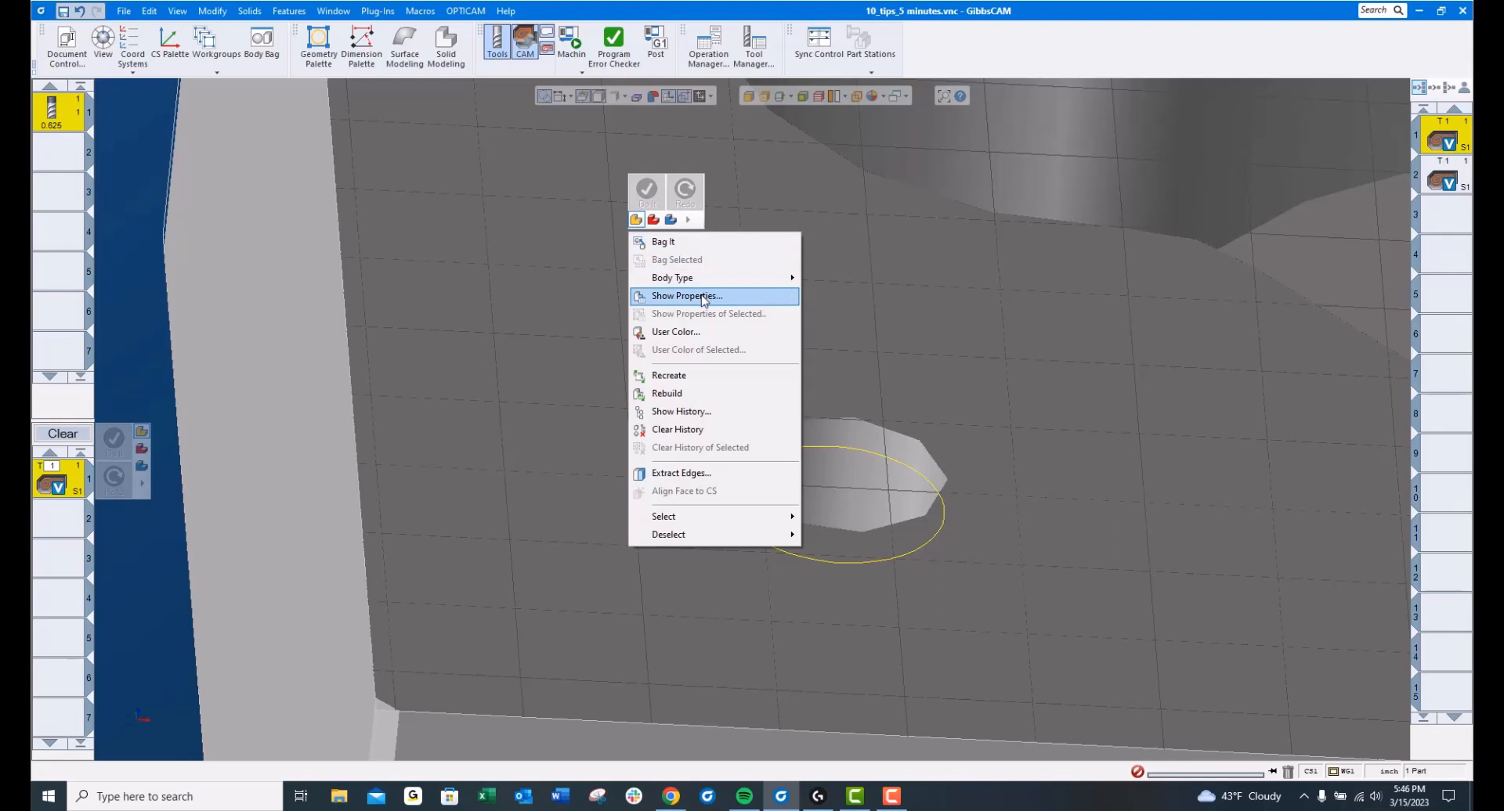
{"action": "left_click", "coordinate": [686, 296]}
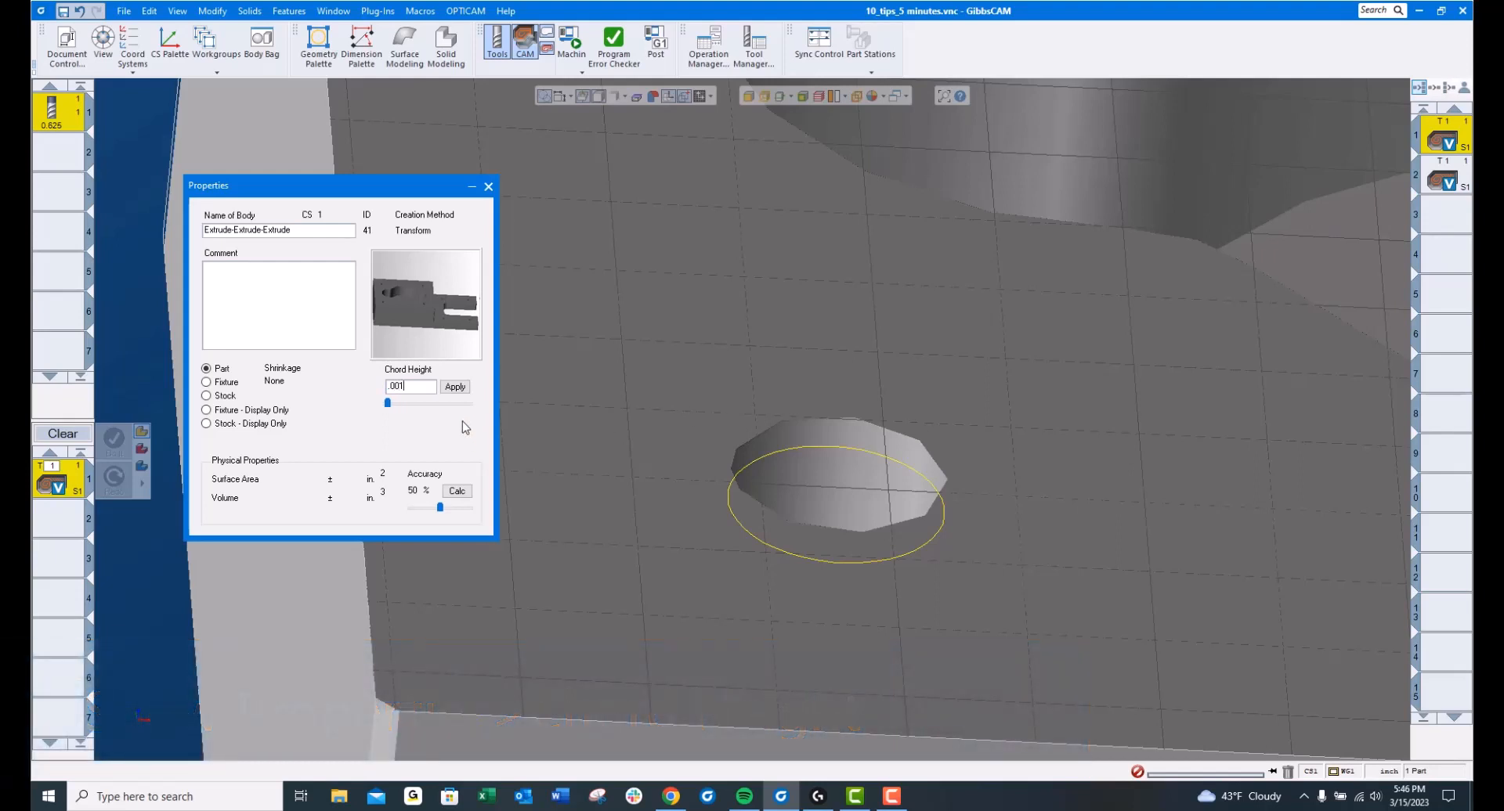
{"action": "left_click", "coordinate": [454, 387]}
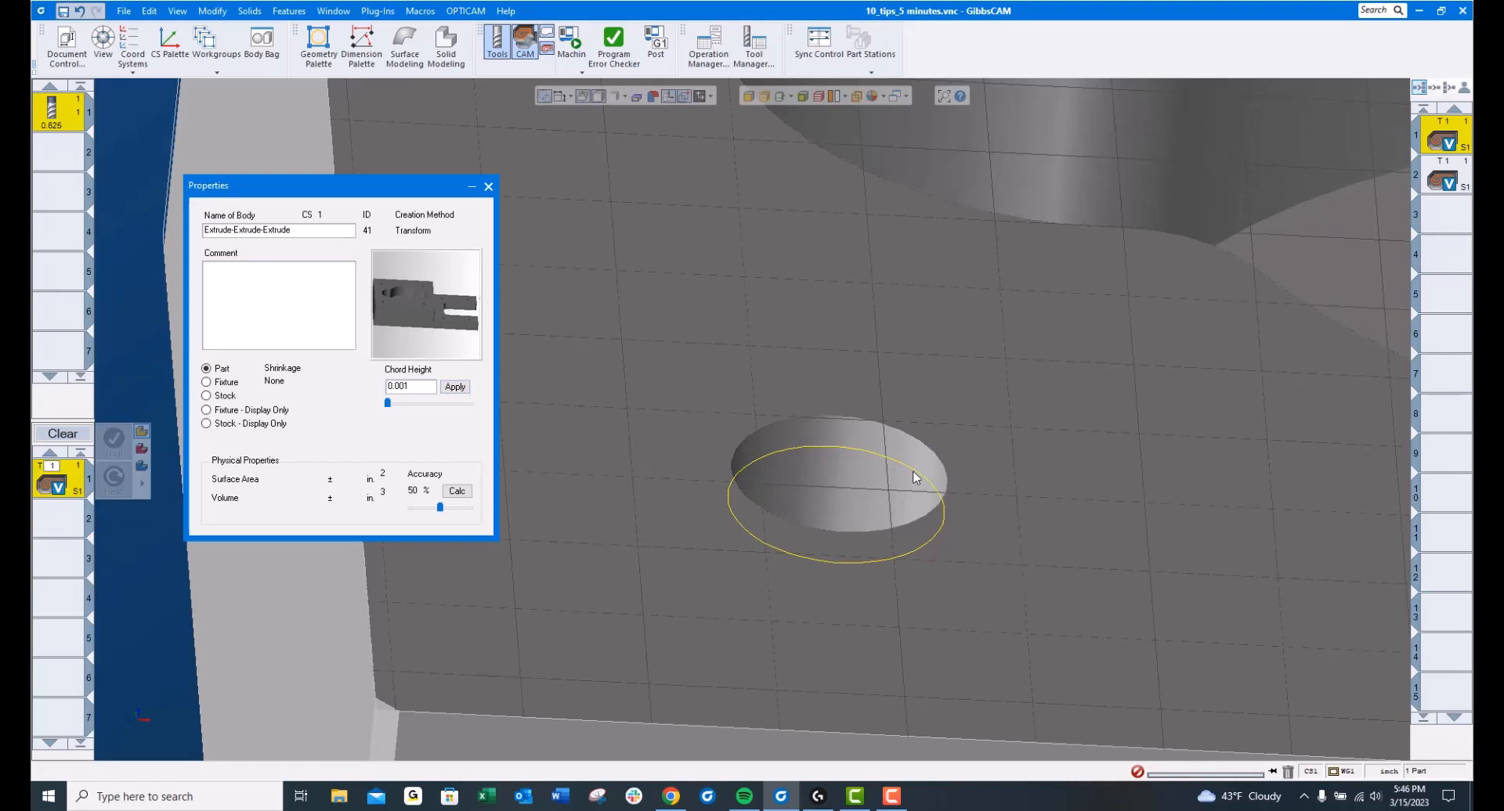
{"action": "mouse_move", "coordinate": [488, 187]}
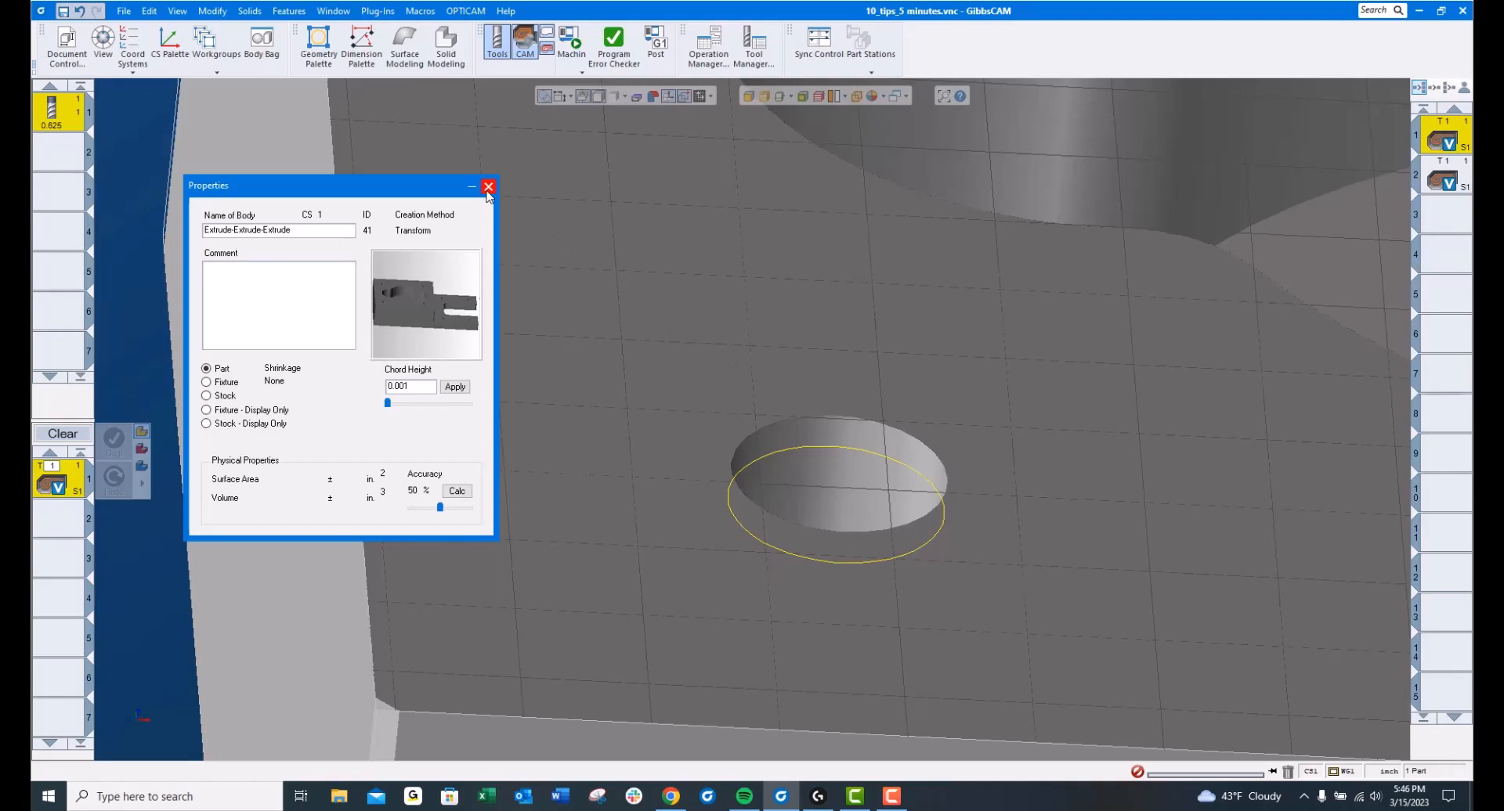
Step: Close body properties and go to the Display page of File > Preferences
{"action": "left_click", "coordinate": [488, 186]}
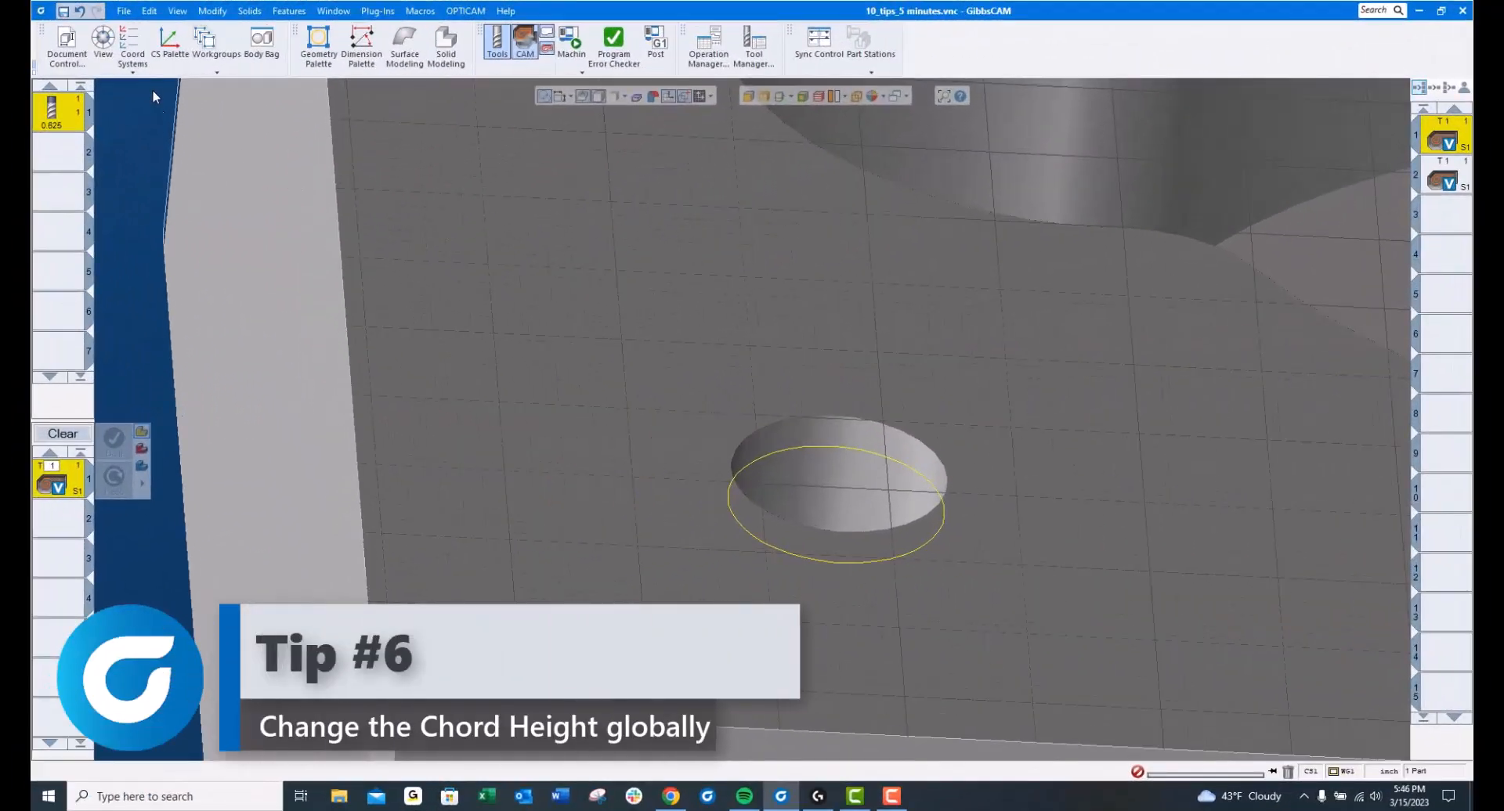
{"action": "left_click", "coordinate": [123, 10]}
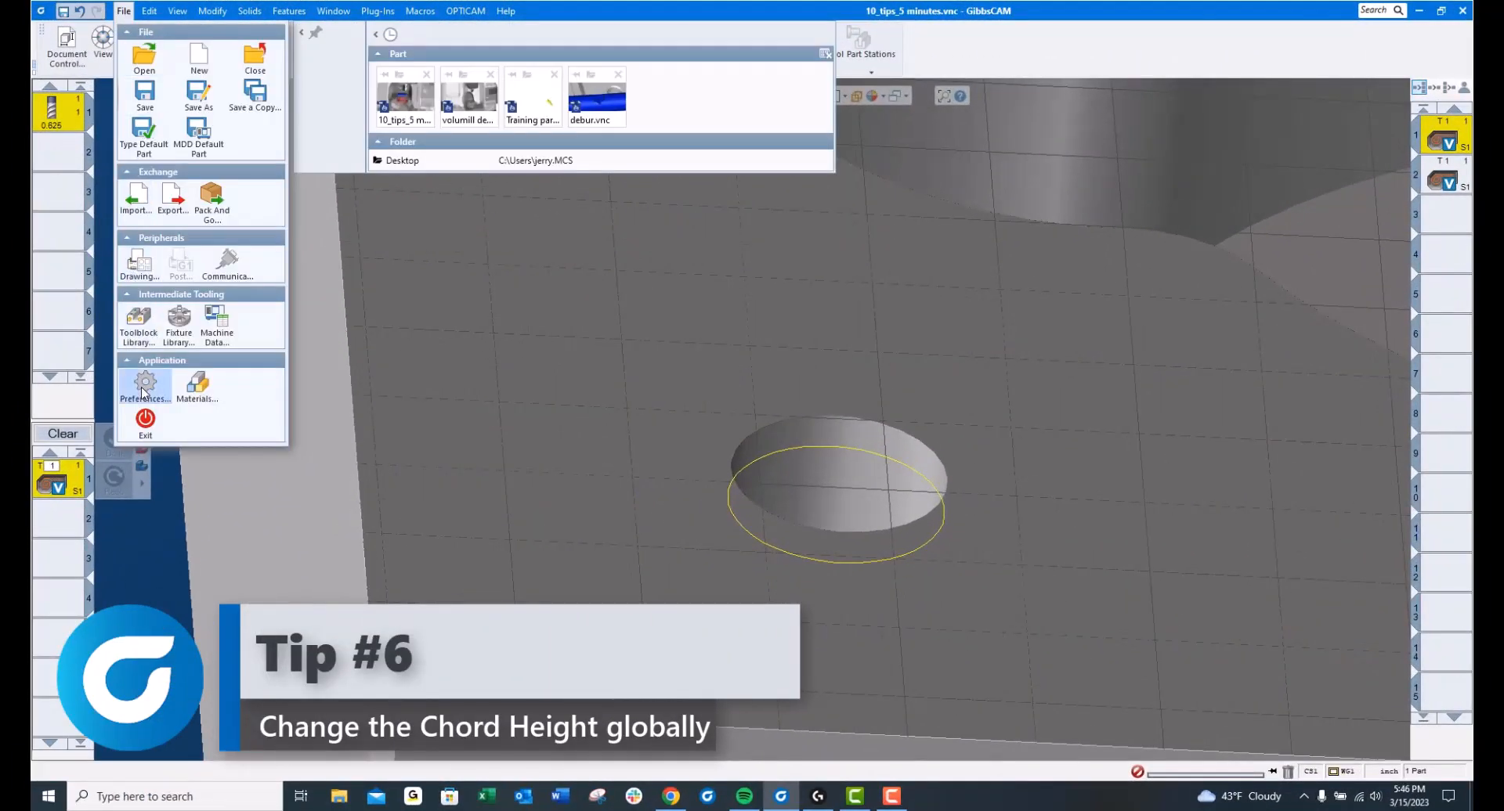
{"action": "left_click", "coordinate": [145, 388]}
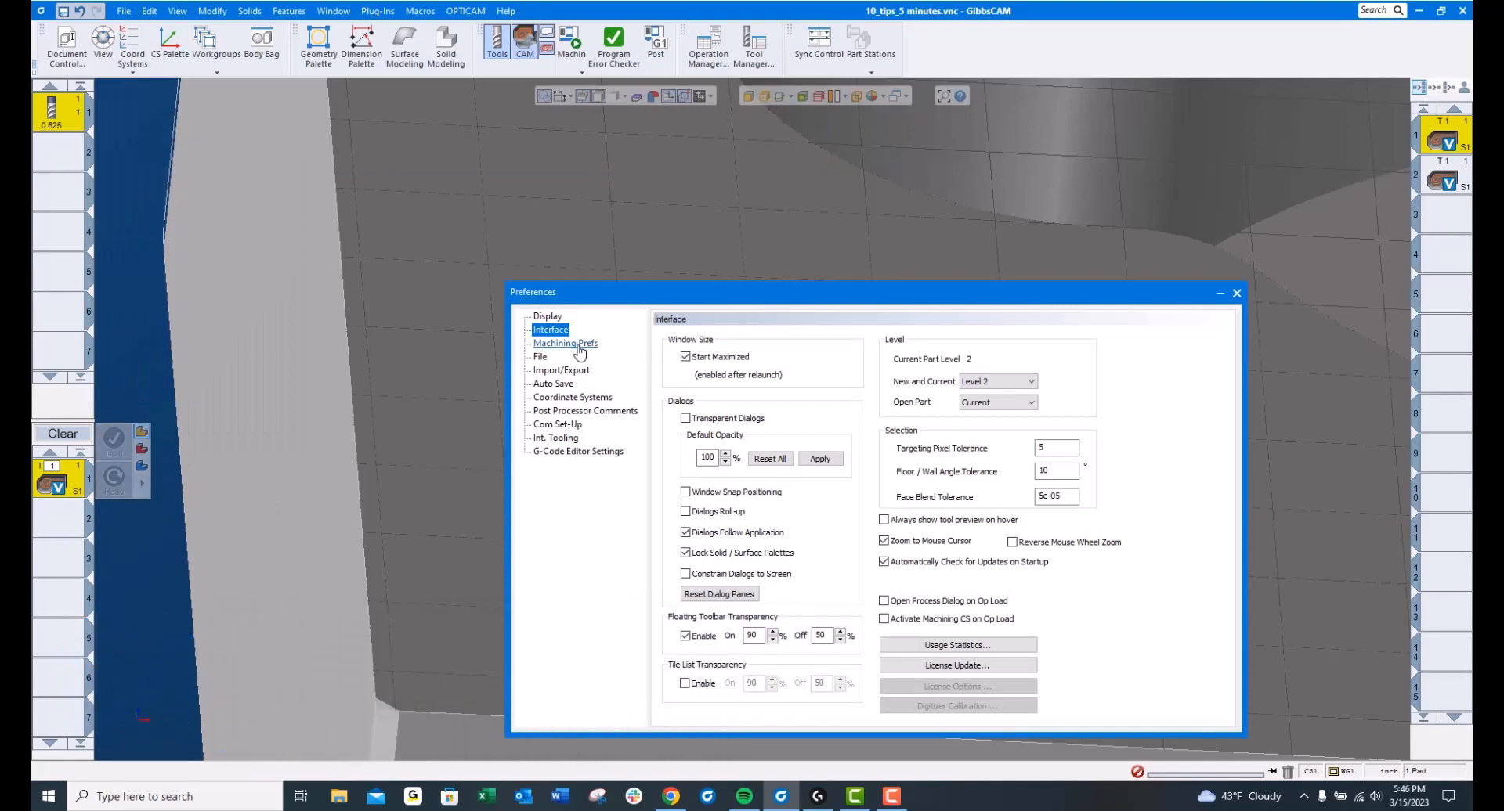
{"action": "left_click", "coordinate": [547, 317]}
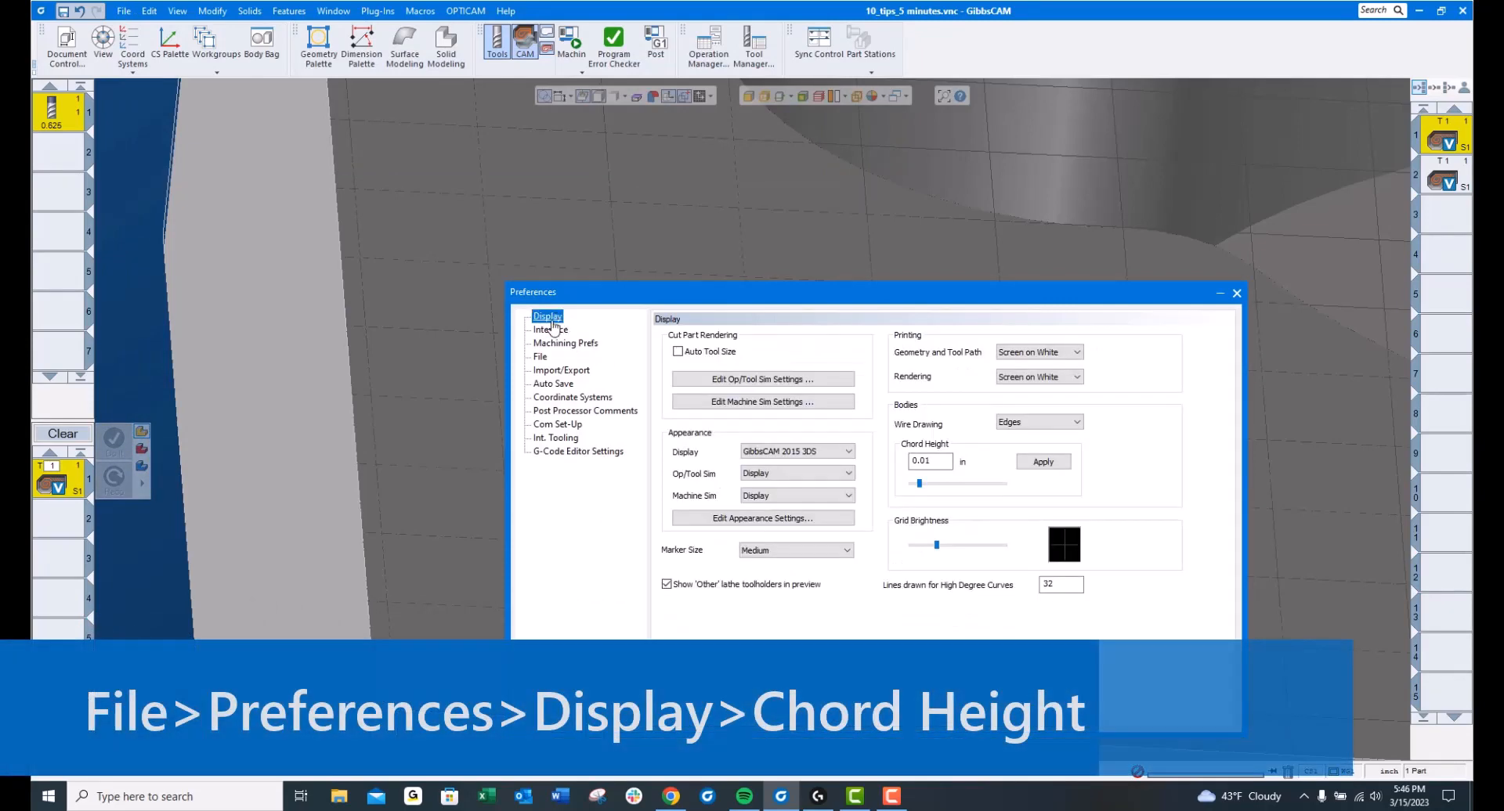
Step: Set the default Chord Height preference to .001 and apply it
{"action": "left_click", "coordinate": [929, 462]}
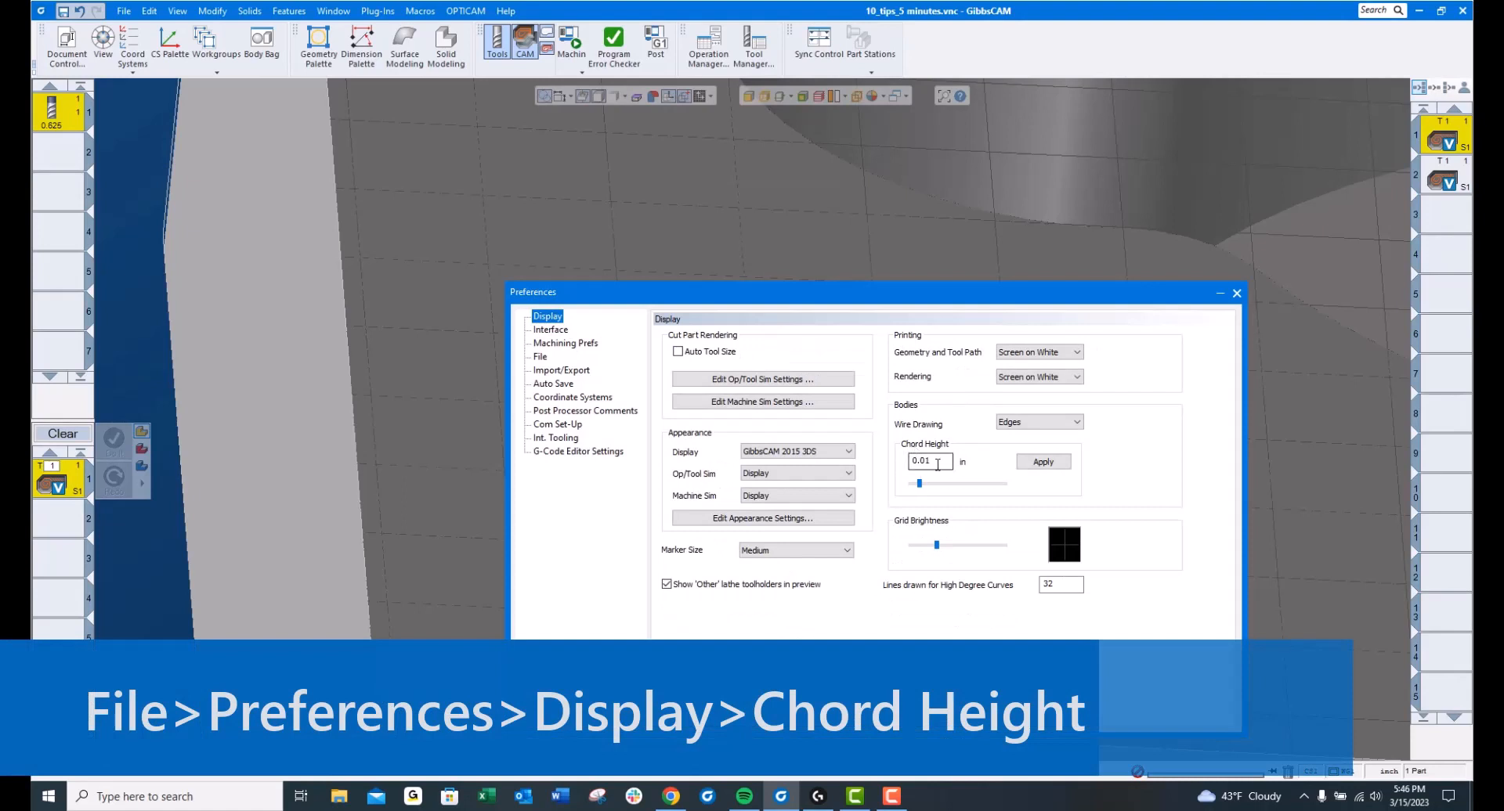
{"action": "triple_click", "coordinate": [928, 461]}
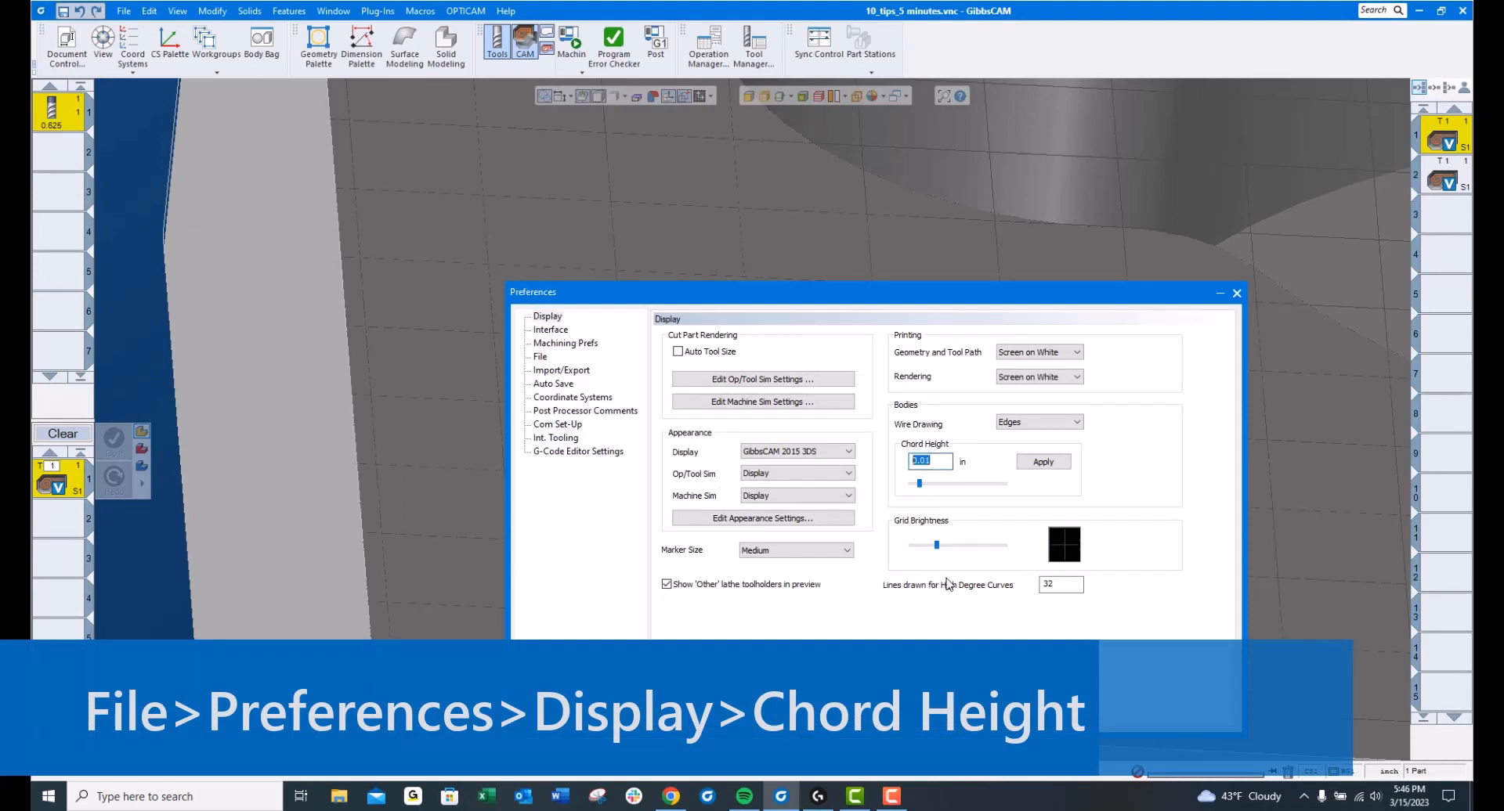
{"action": "type", "text": ".00"}
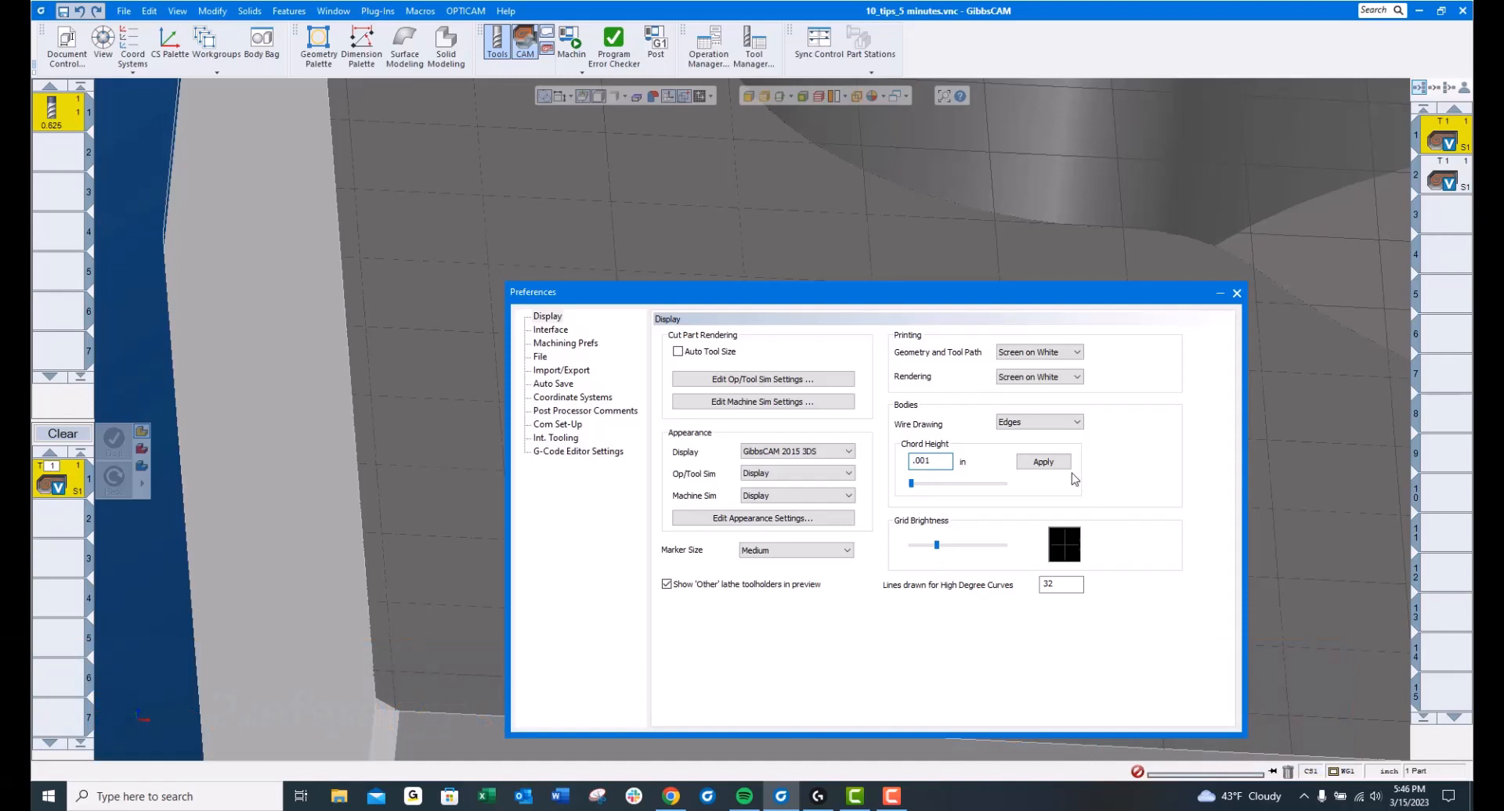
{"action": "left_click", "coordinate": [1042, 462]}
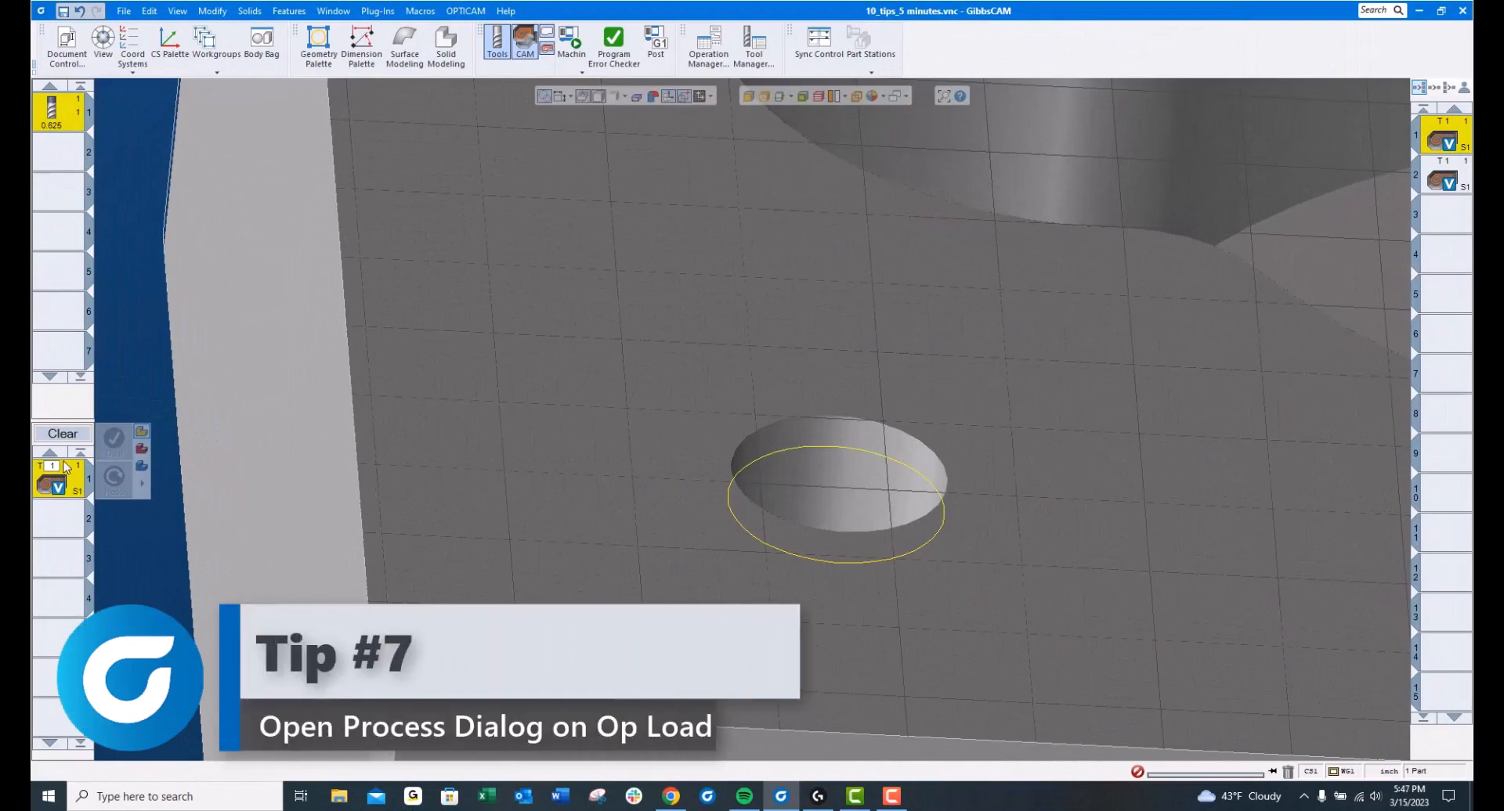
{"action": "left_click", "coordinate": [53, 479]}
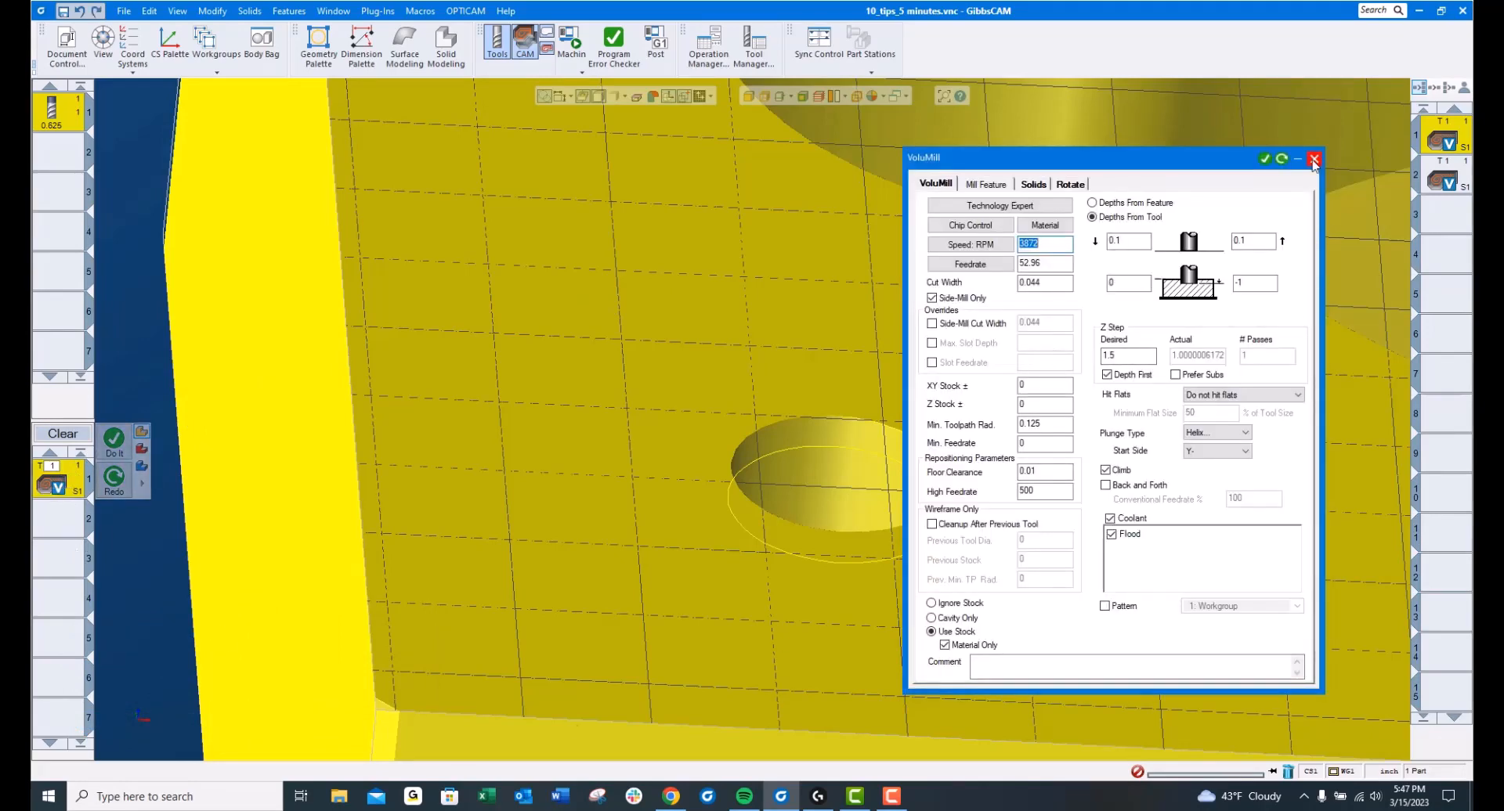
{"action": "left_click", "coordinate": [1313, 159]}
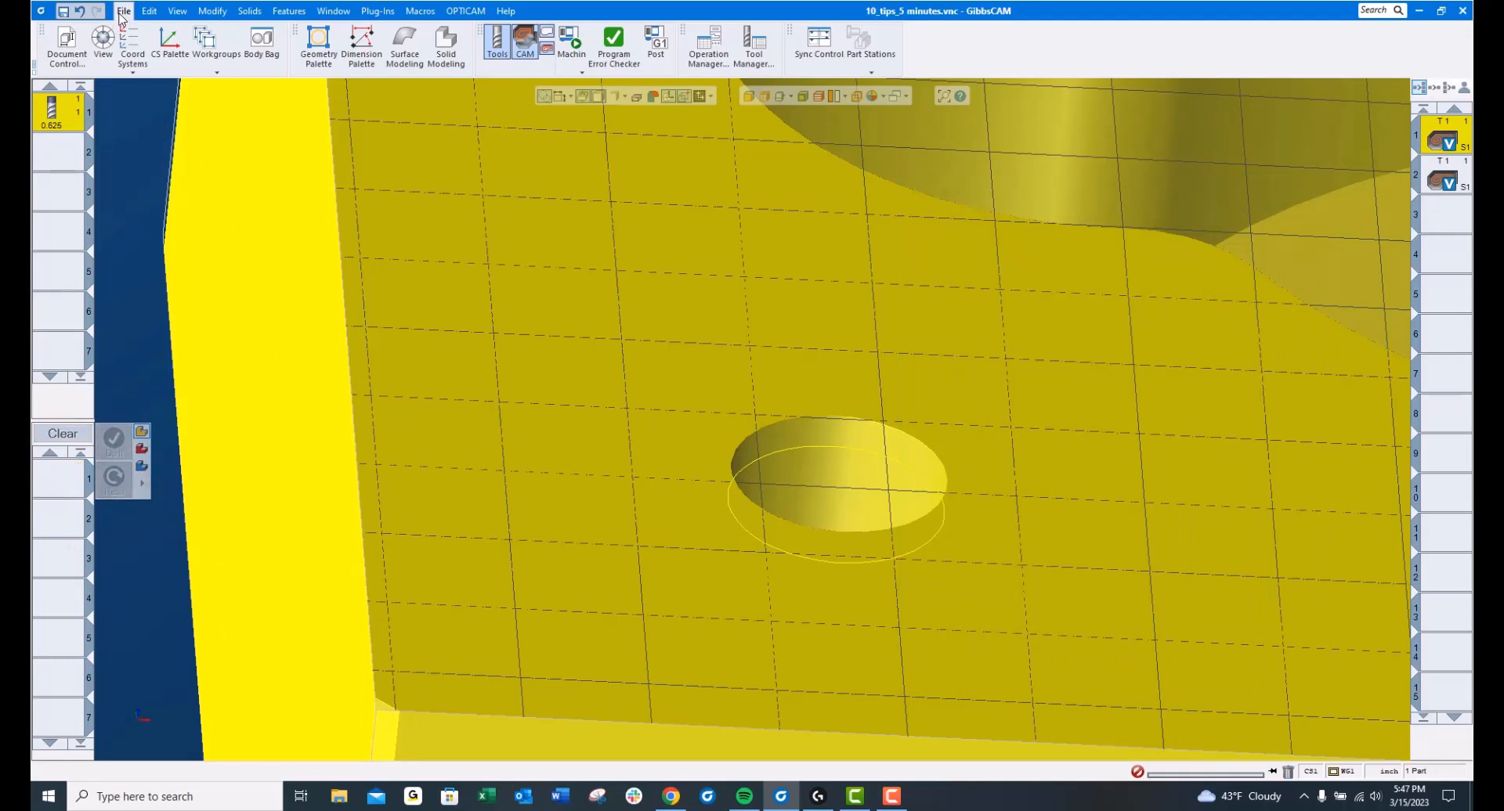
Step: Enable Open Process Dialog on Op Load in the Interface preferences, then close Preferences
{"action": "left_click", "coordinate": [123, 10]}
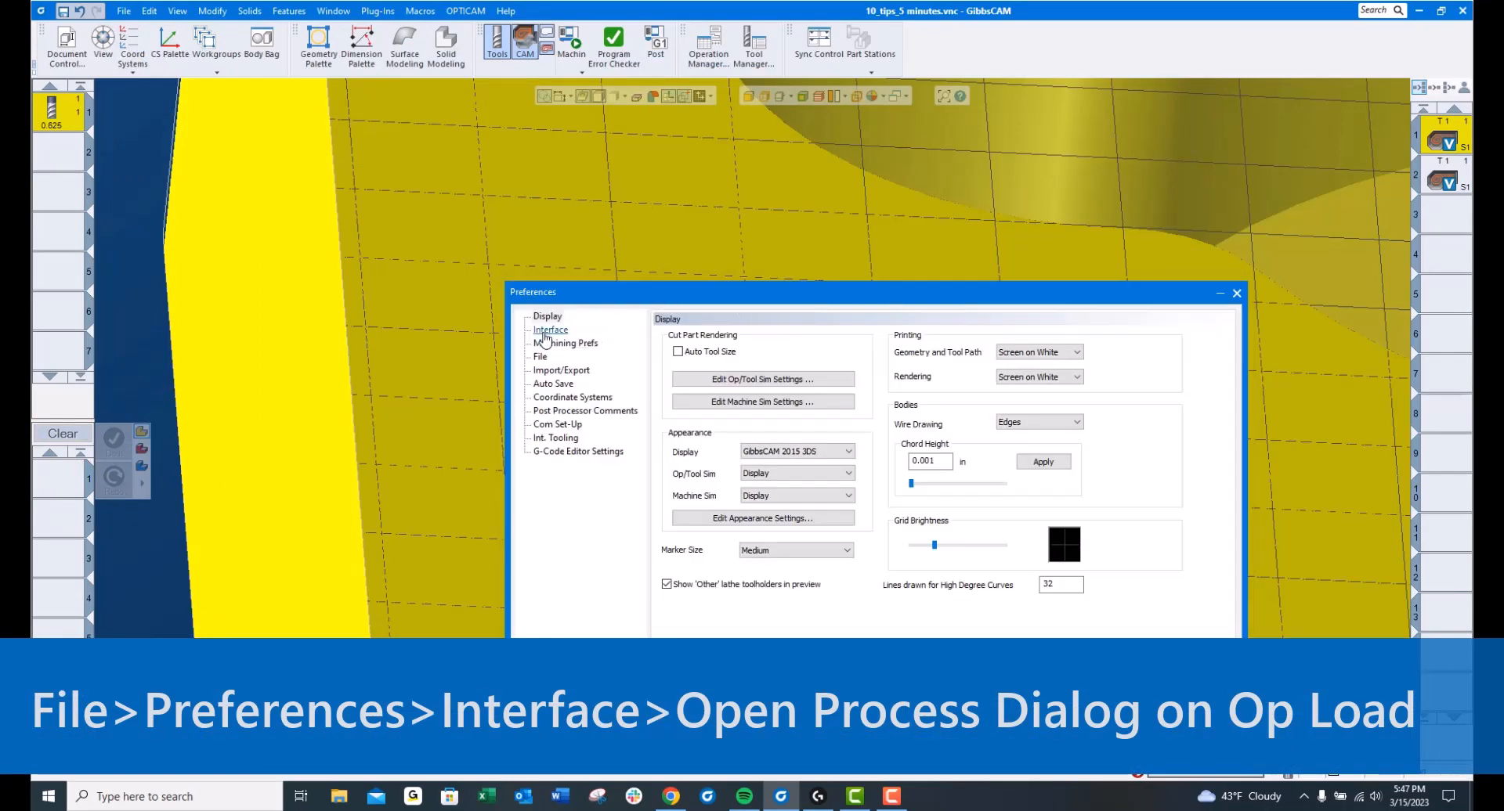
{"action": "left_click", "coordinate": [550, 329]}
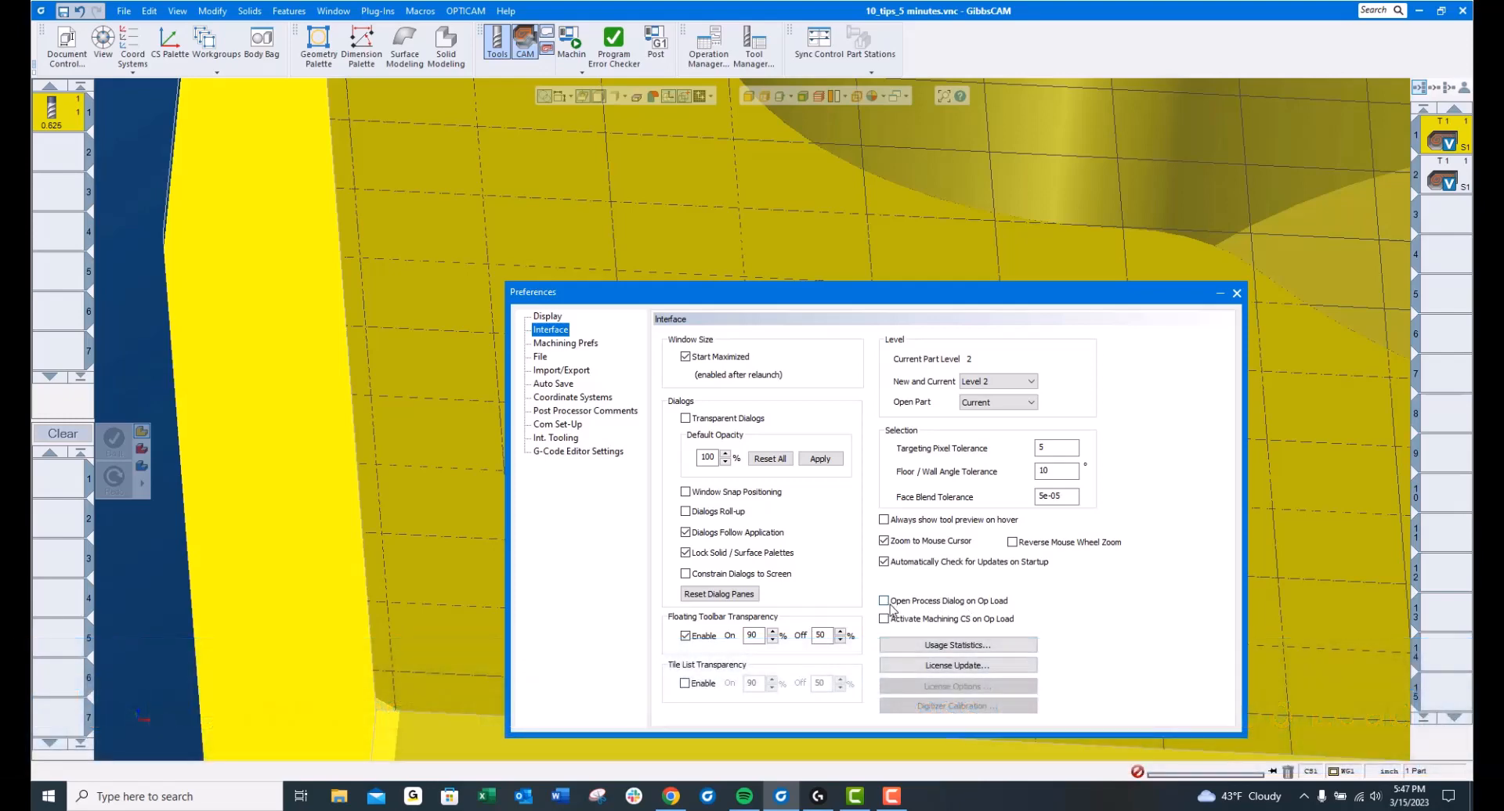
{"action": "left_click", "coordinate": [884, 601]}
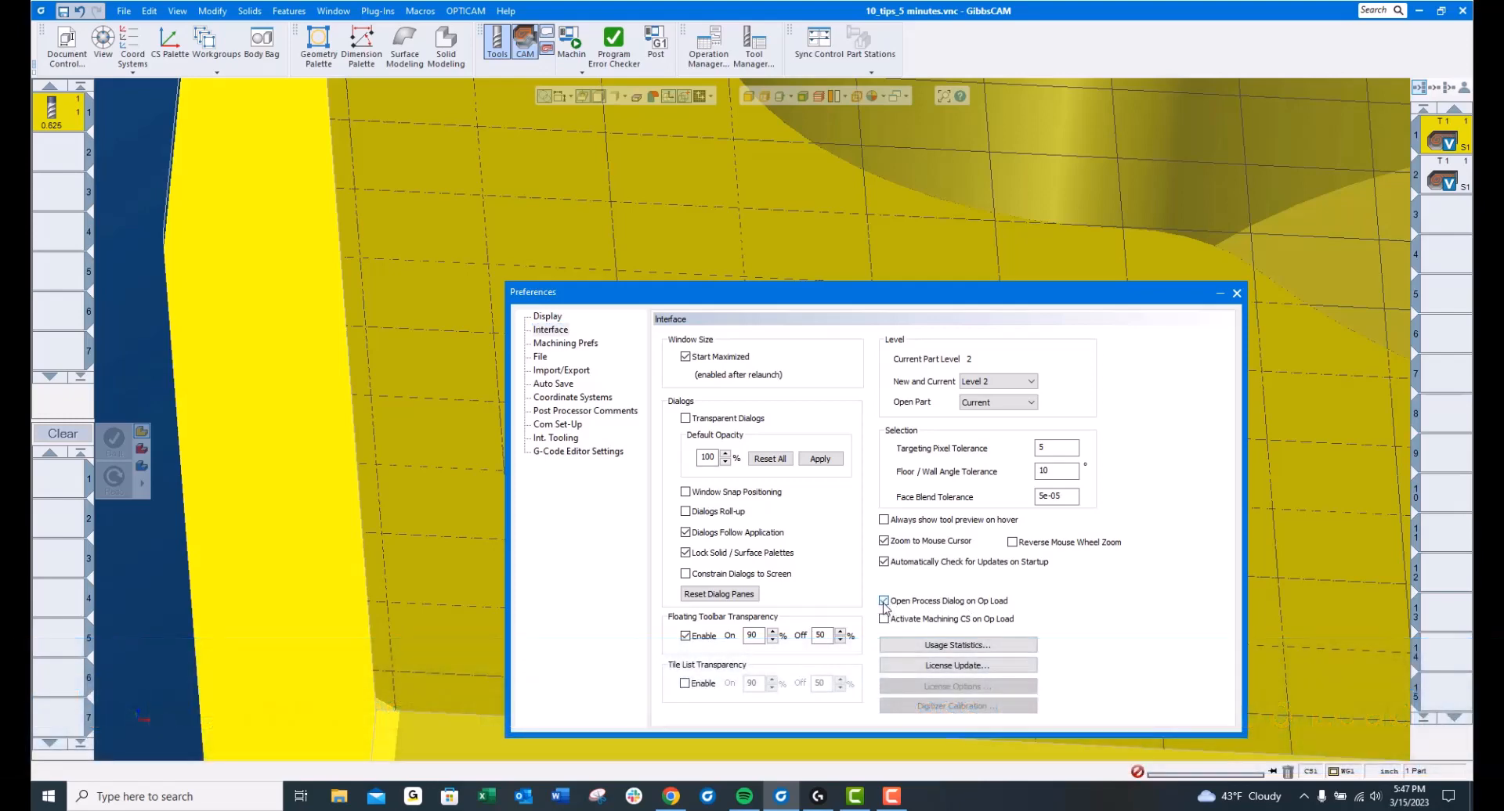
{"action": "left_click", "coordinate": [884, 601]}
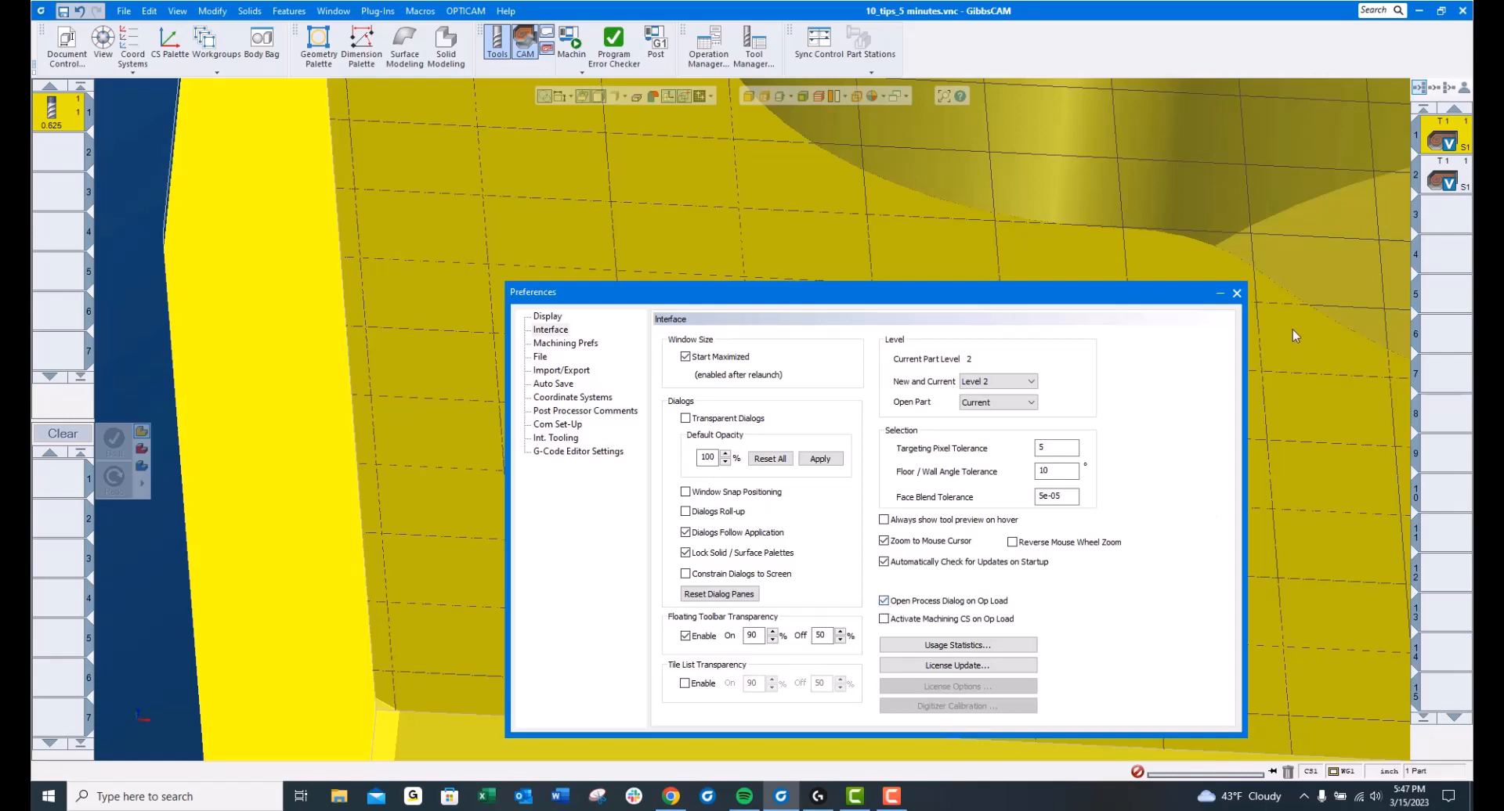
{"action": "left_click", "coordinate": [1236, 291]}
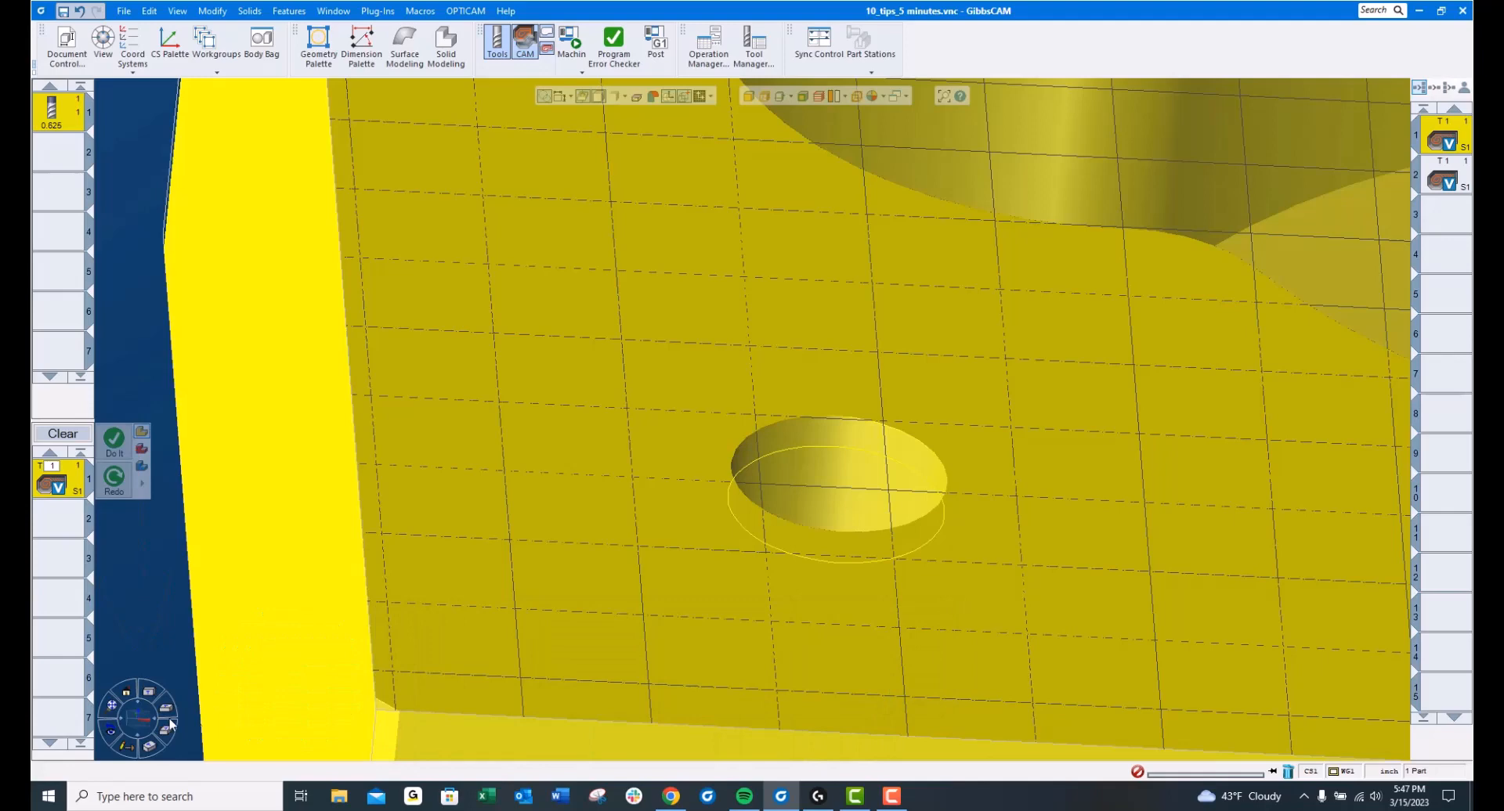
Step: Bring up the Display page of File > Preferences
{"action": "left_click", "coordinate": [123, 10]}
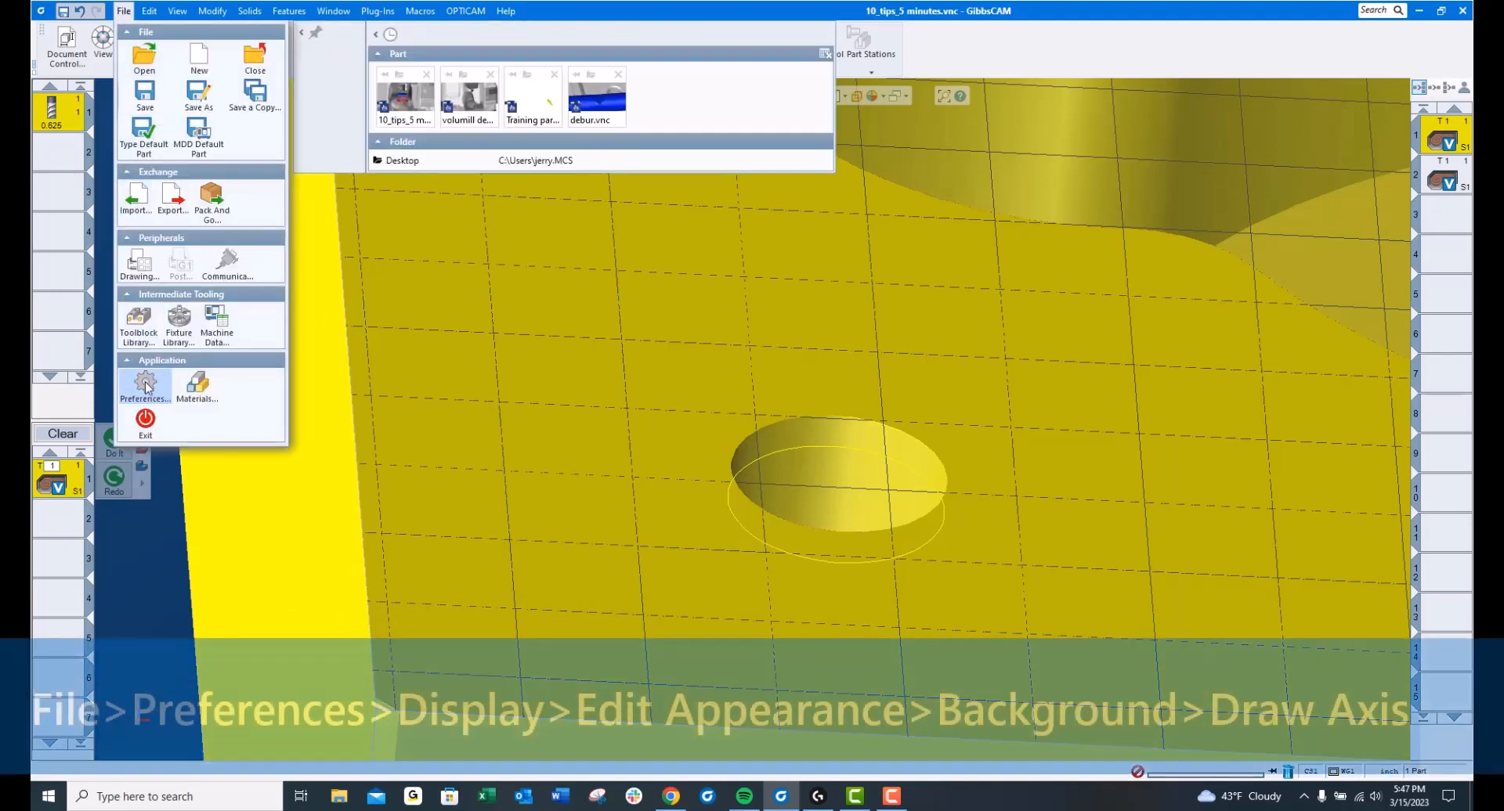
{"action": "left_click", "coordinate": [142, 393]}
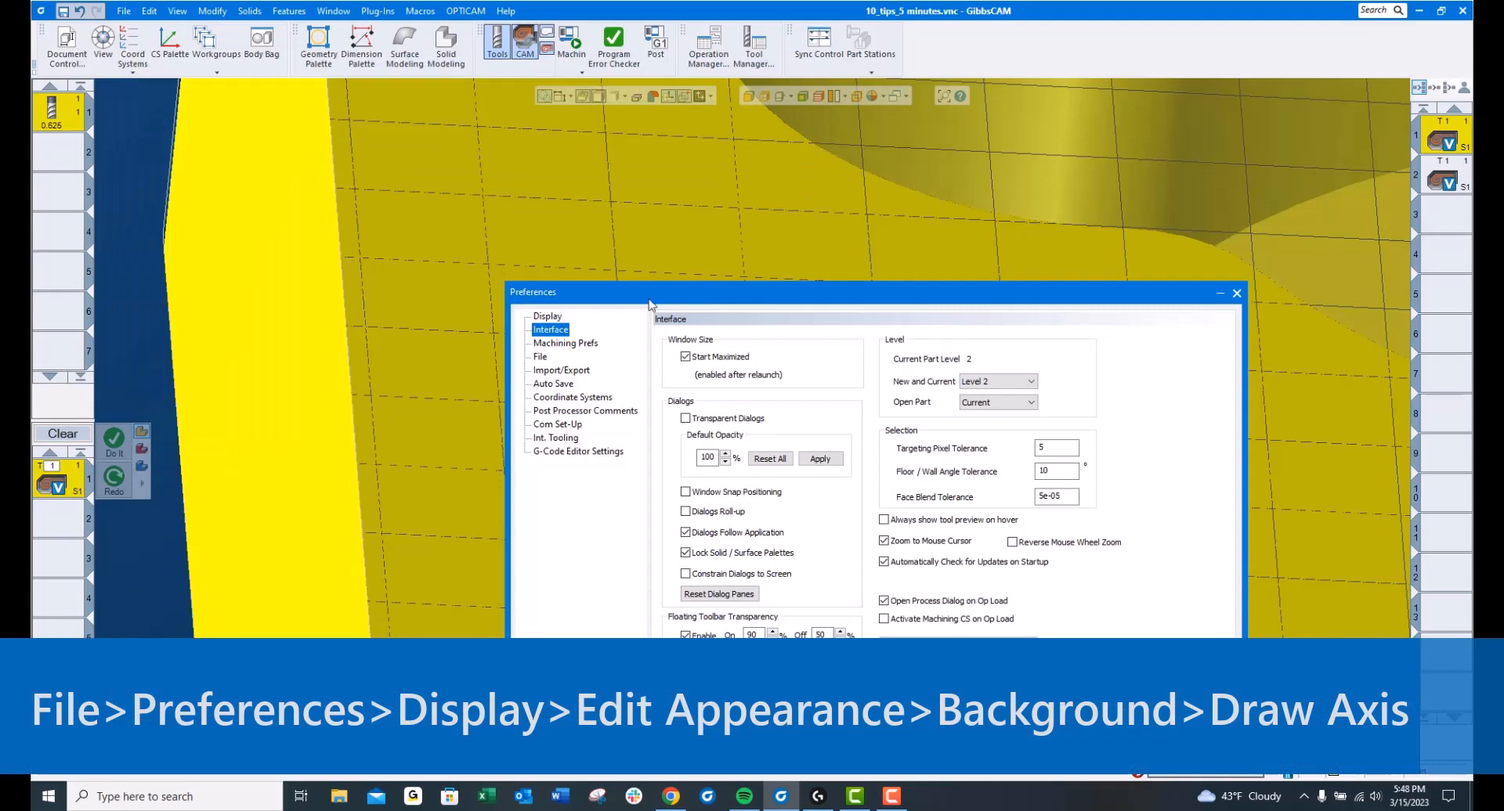
{"action": "left_click", "coordinate": [547, 316]}
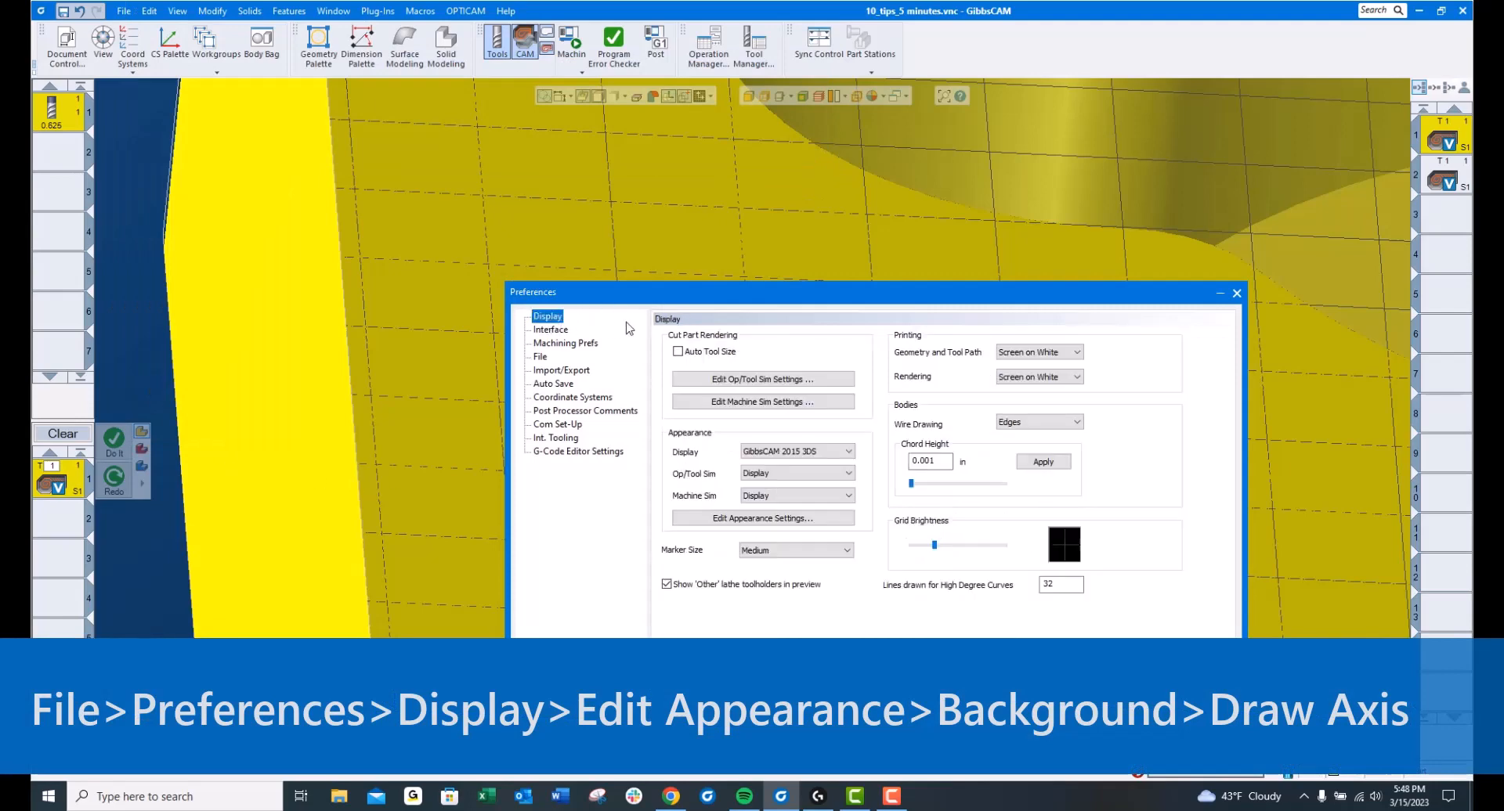
Step: In Appearance Settings' Background tab, set Draw Axis to Top Left
{"action": "left_click", "coordinate": [762, 518]}
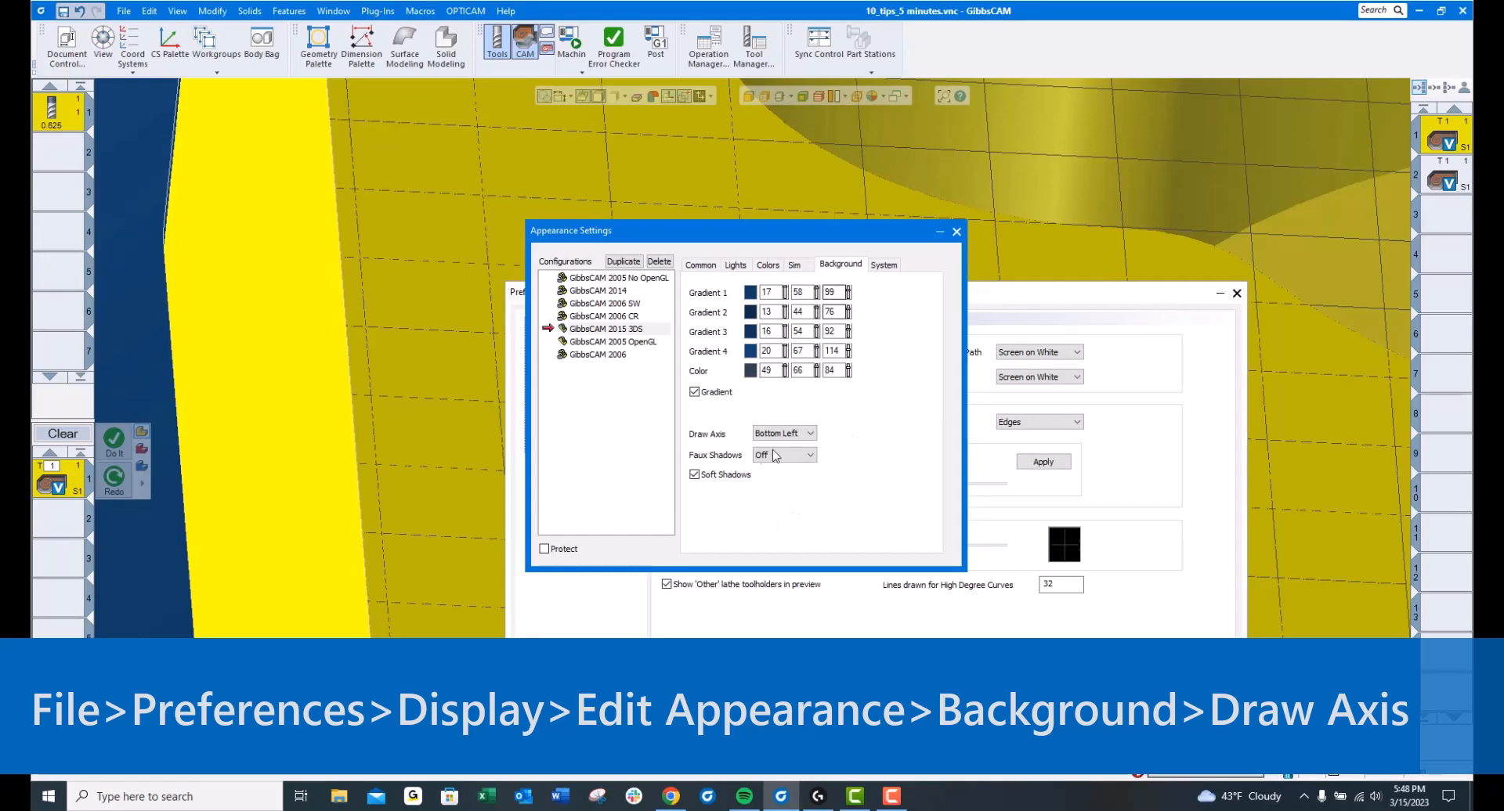
{"action": "left_click", "coordinate": [809, 434]}
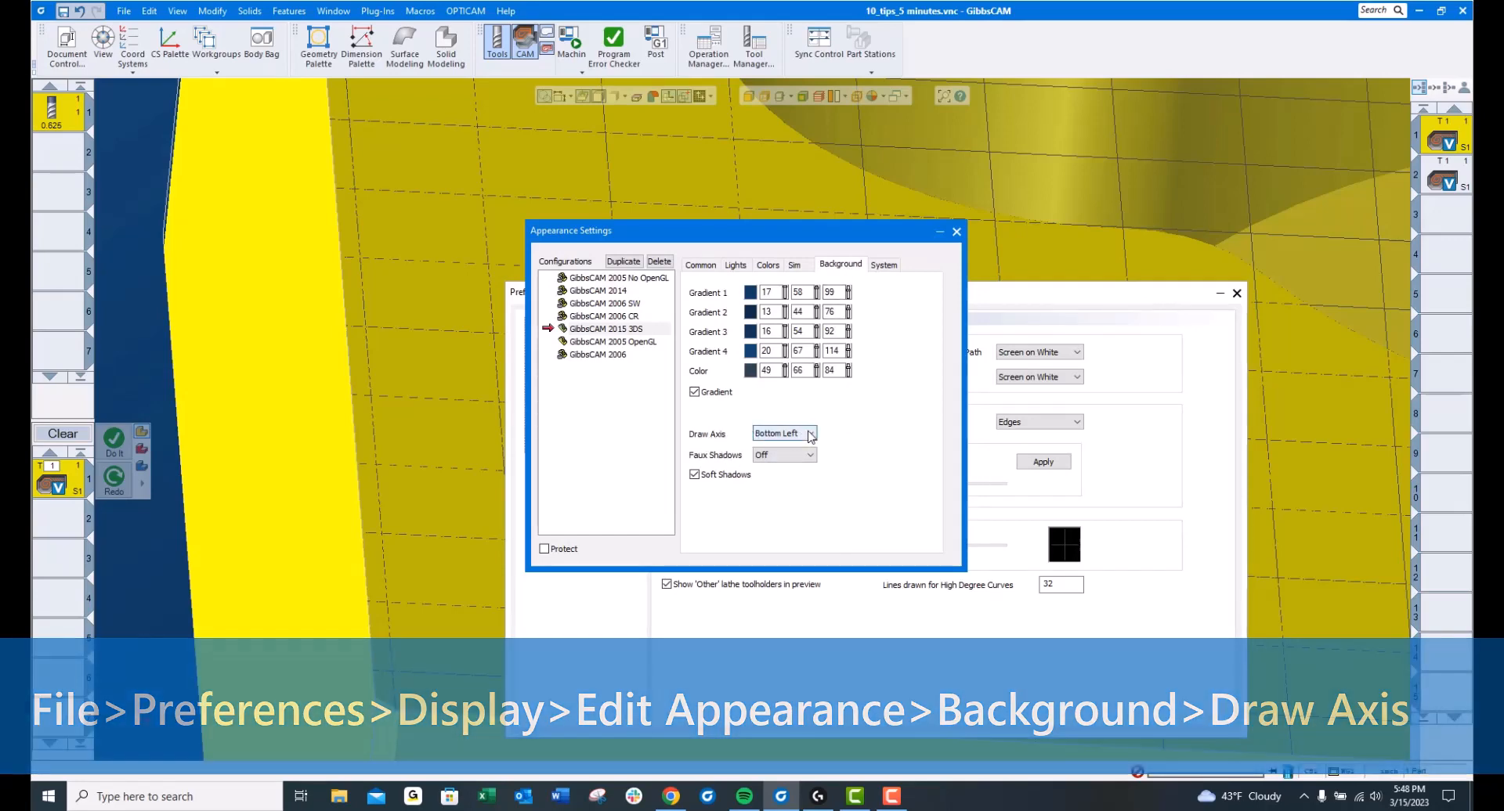
{"action": "left_click", "coordinate": [808, 432]}
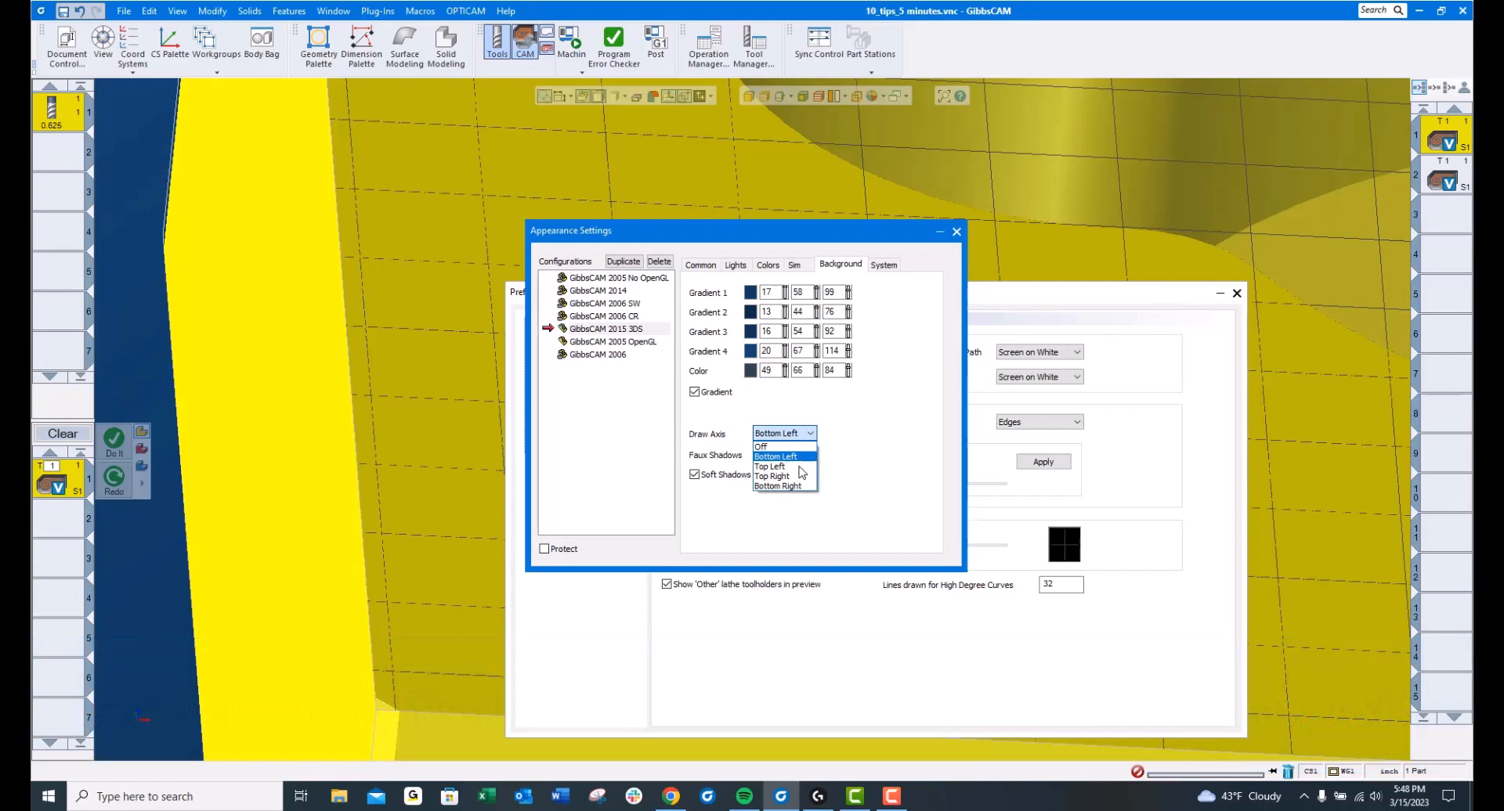
{"action": "mouse_move", "coordinate": [772, 466]}
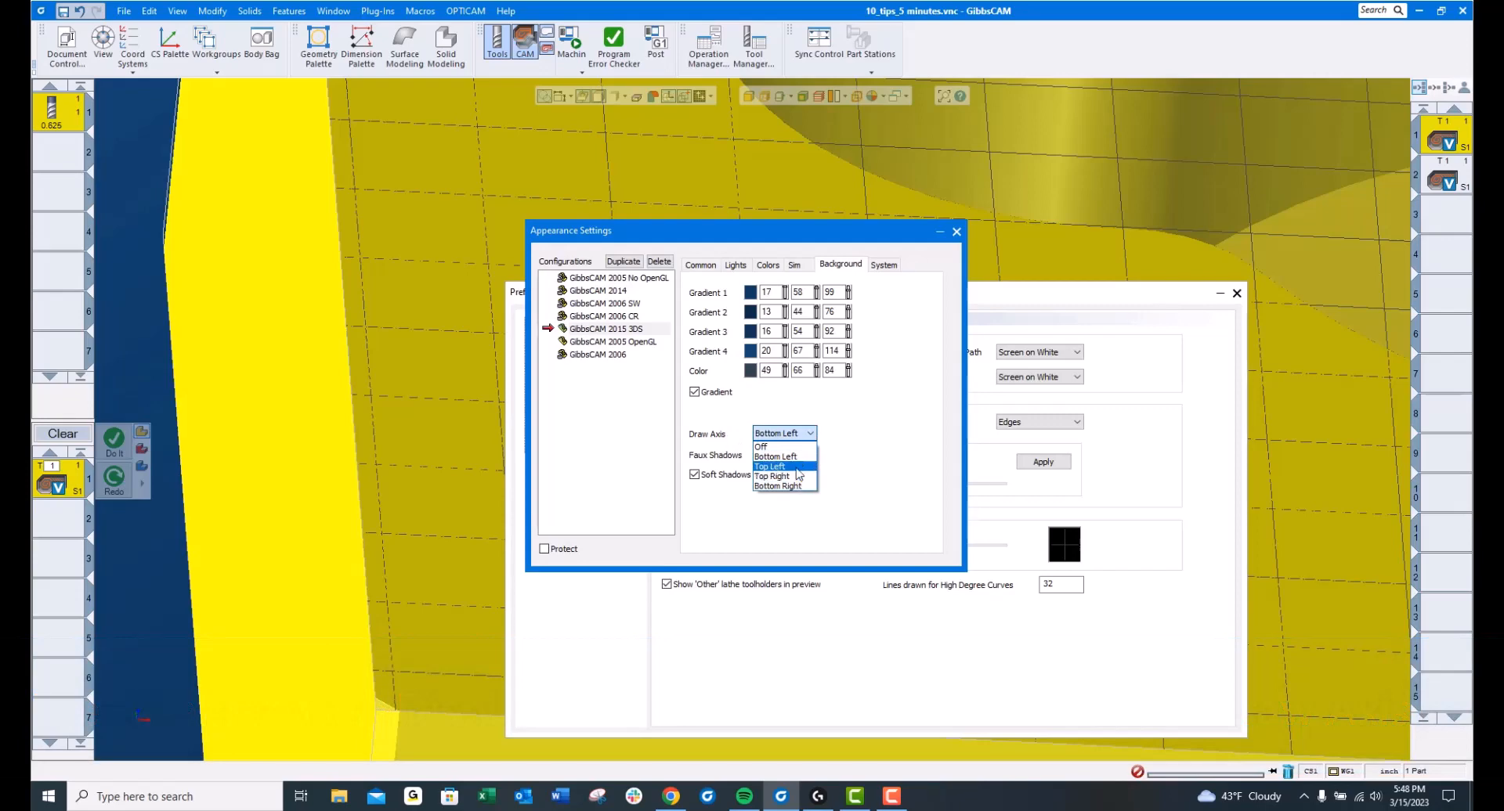
{"action": "left_click", "coordinate": [770, 466]}
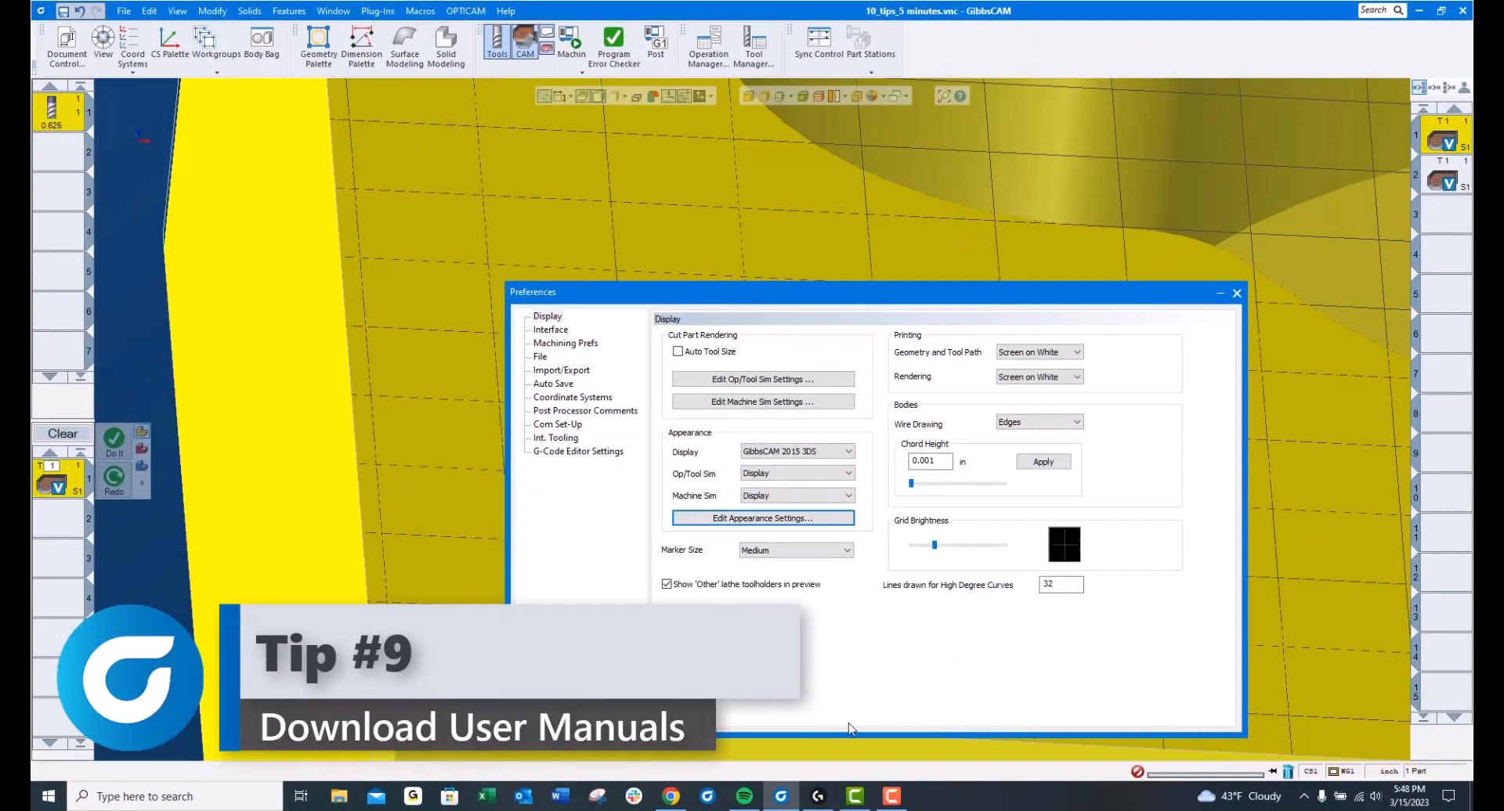
Step: Switch to Chrome and open the GibbsCAM Software downloads page on online.gibbscam.com
{"action": "left_click", "coordinate": [670, 796]}
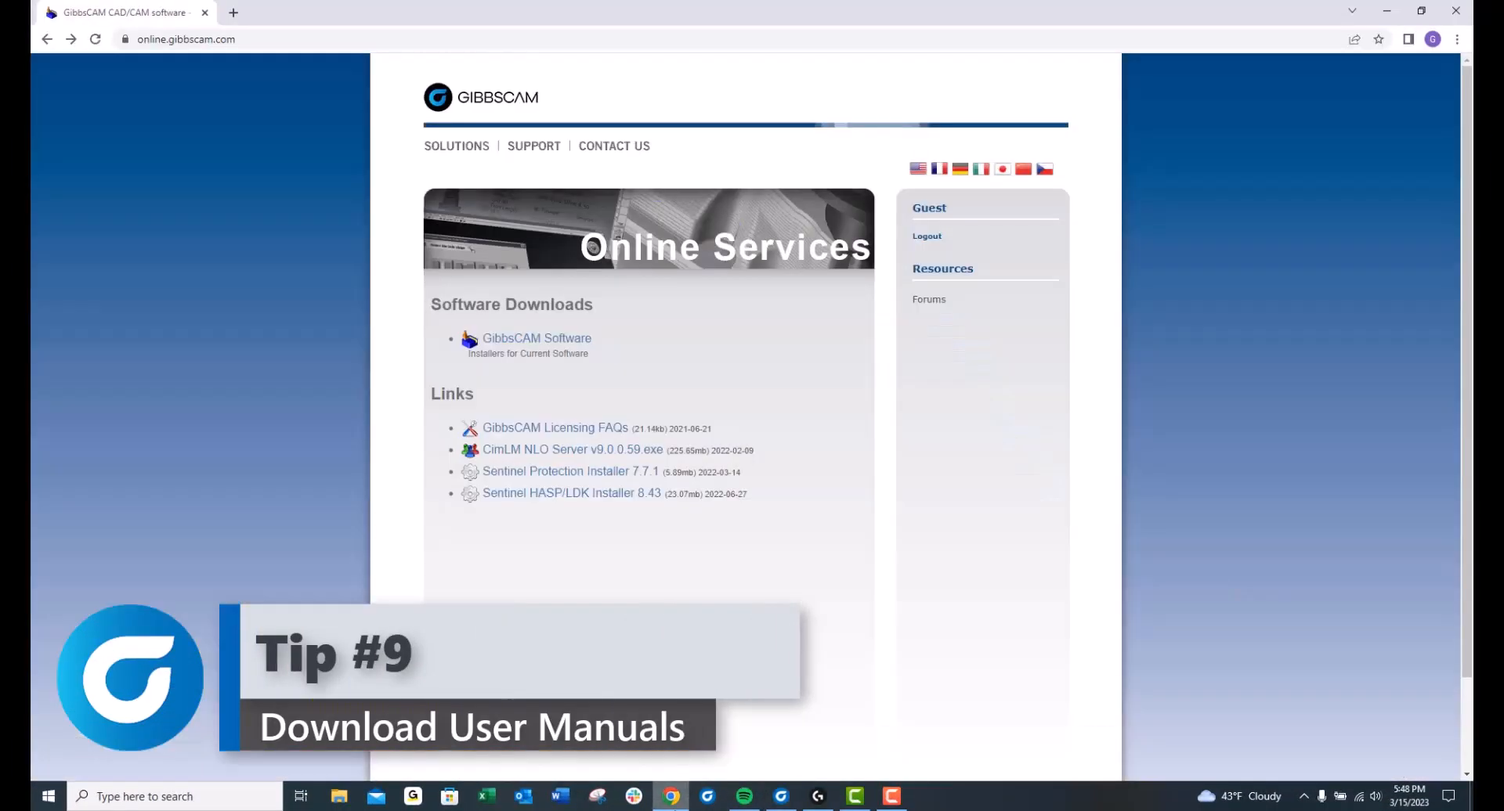
{"action": "mouse_move", "coordinate": [536, 337]}
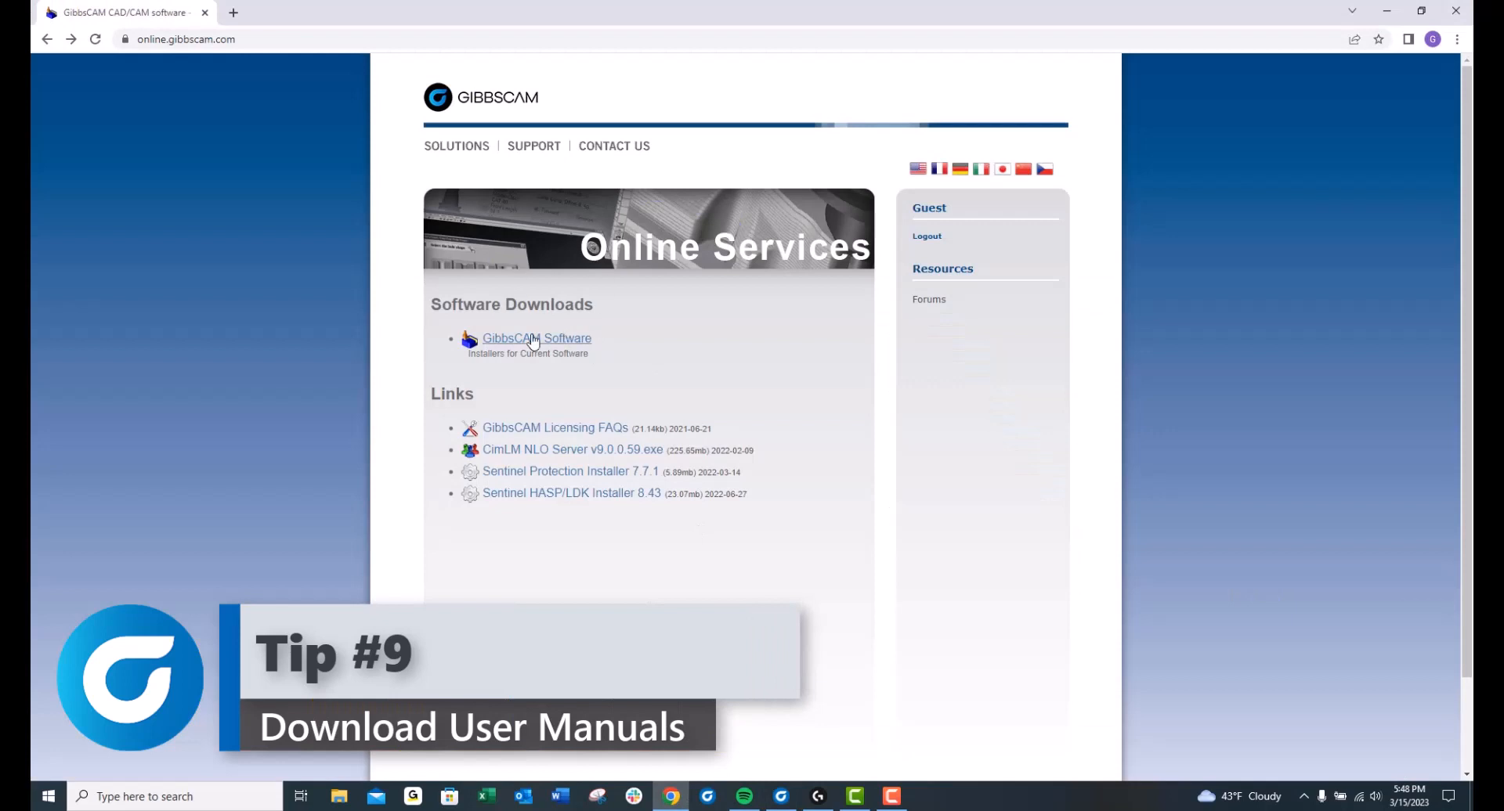
{"action": "mouse_move", "coordinate": [614, 353]}
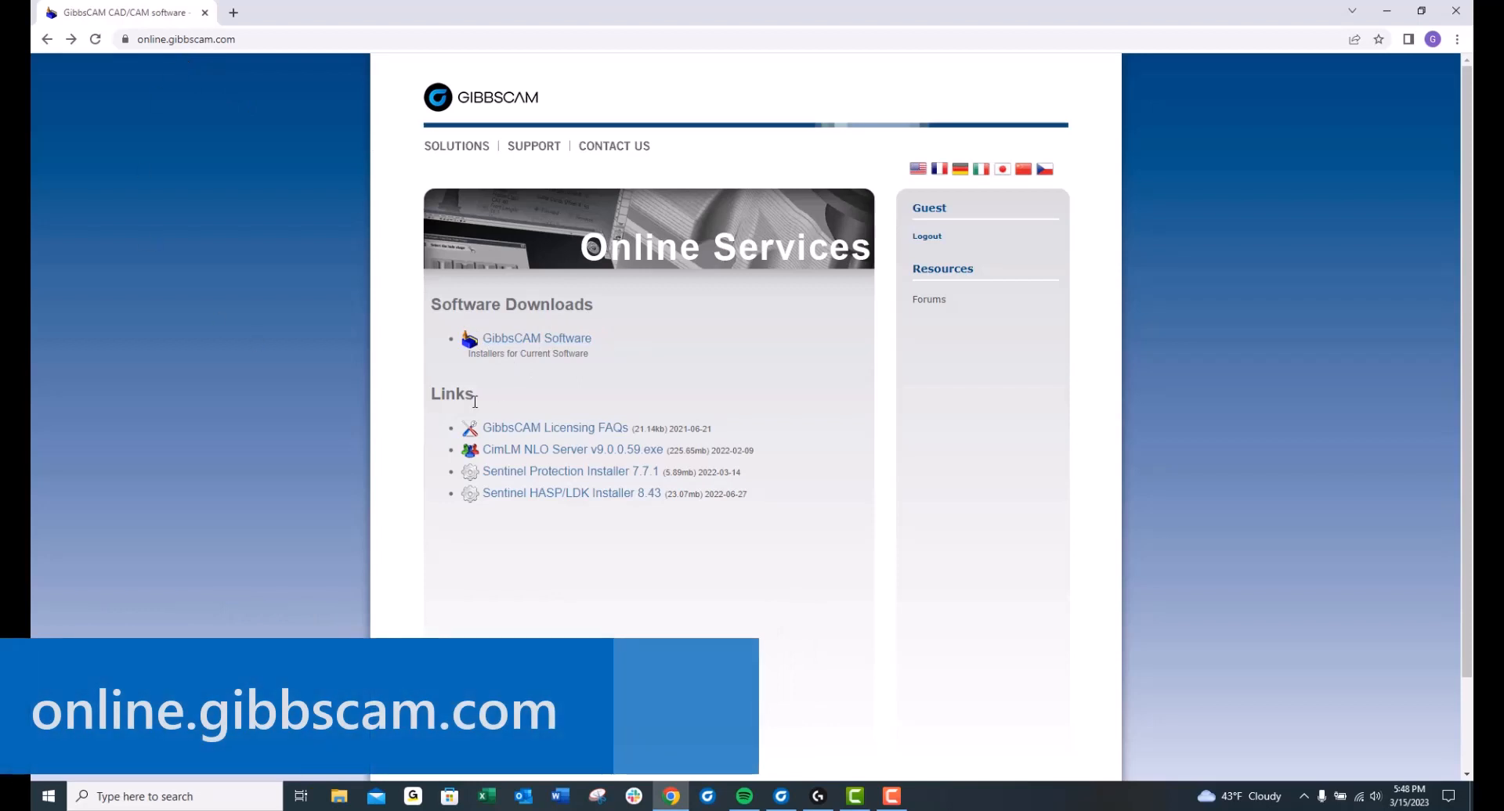
{"action": "left_click", "coordinate": [536, 337]}
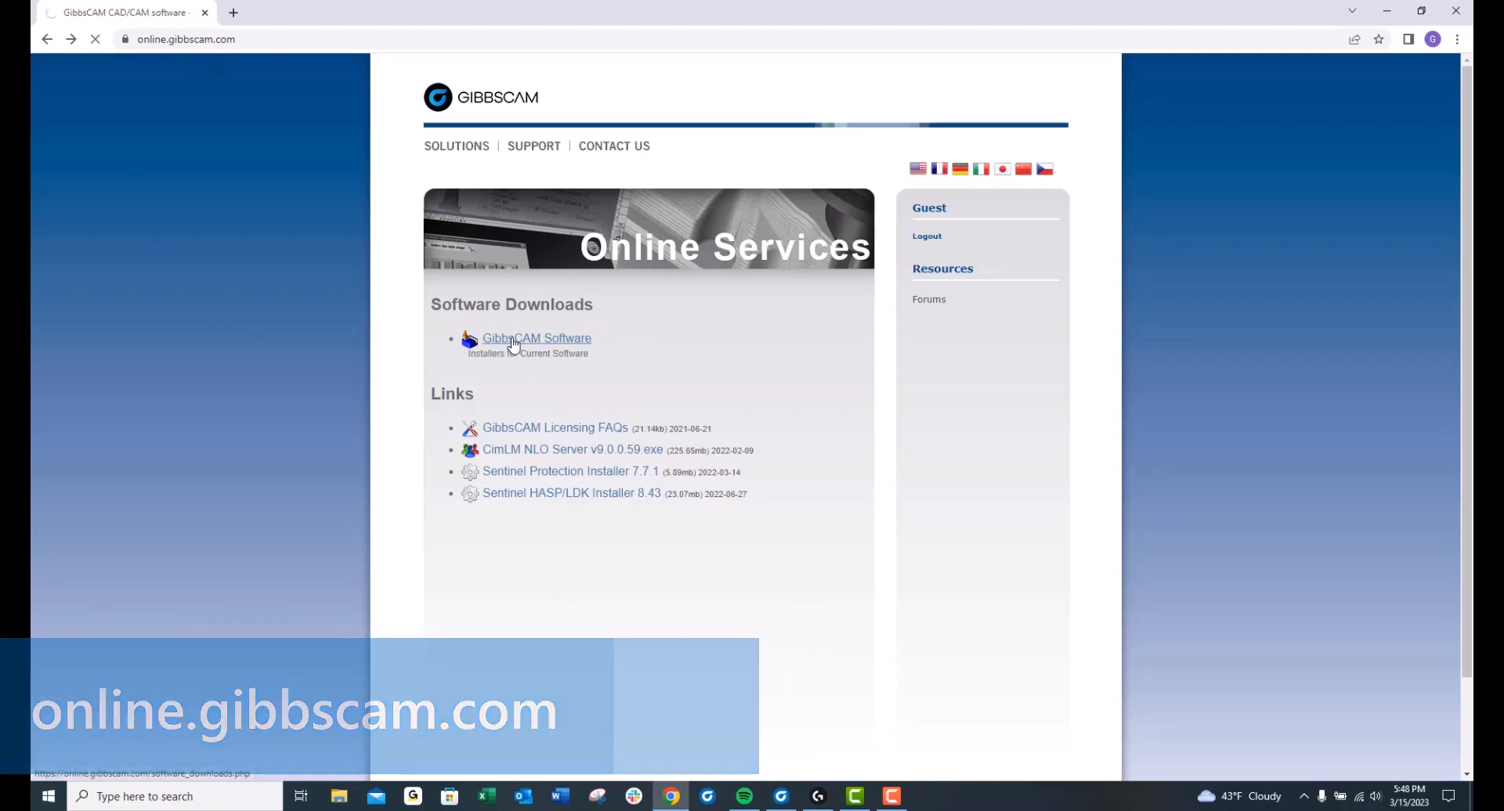
{"action": "left_click", "coordinate": [536, 338]}
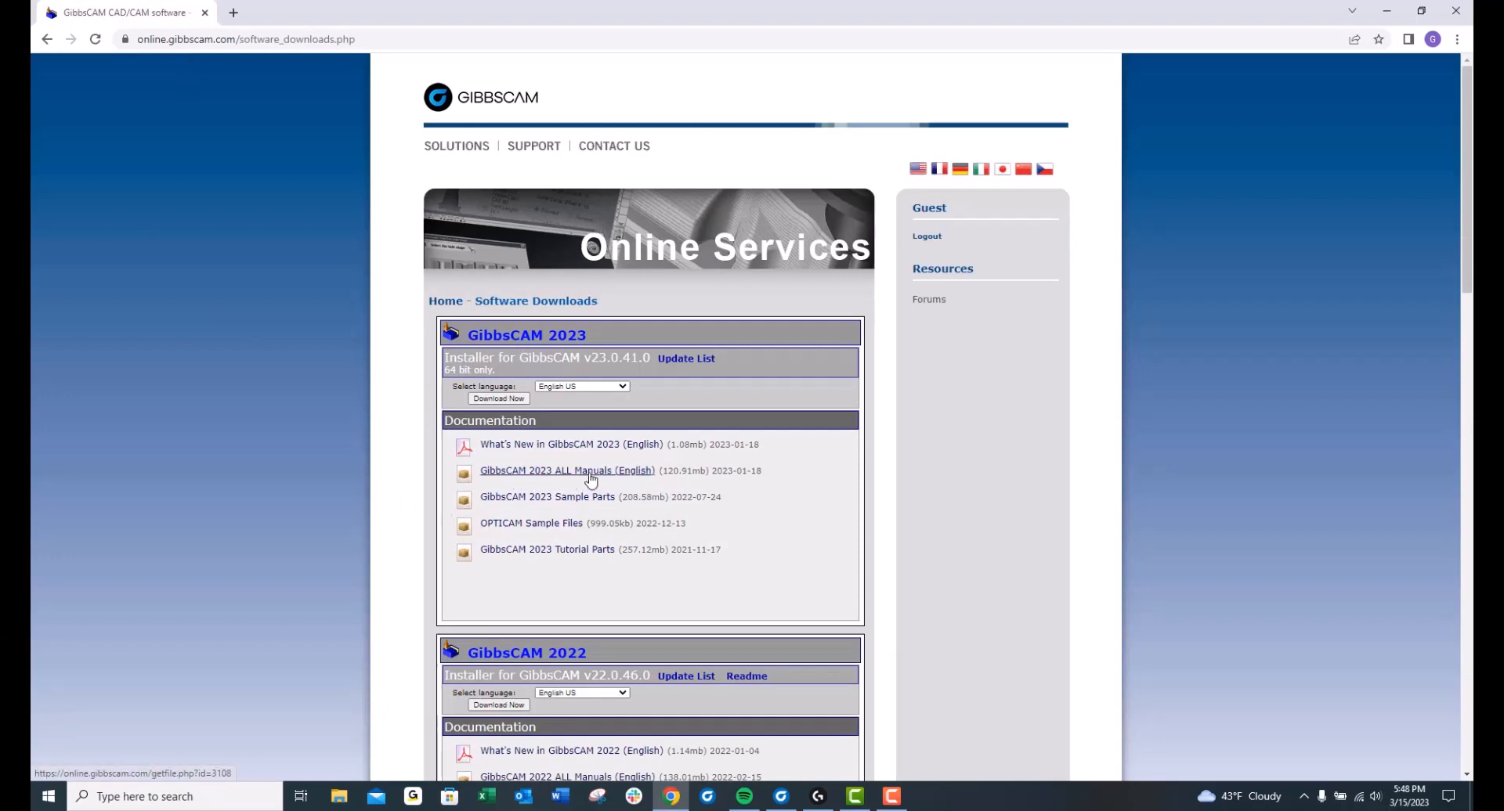
{"action": "mouse_move", "coordinate": [626, 479]}
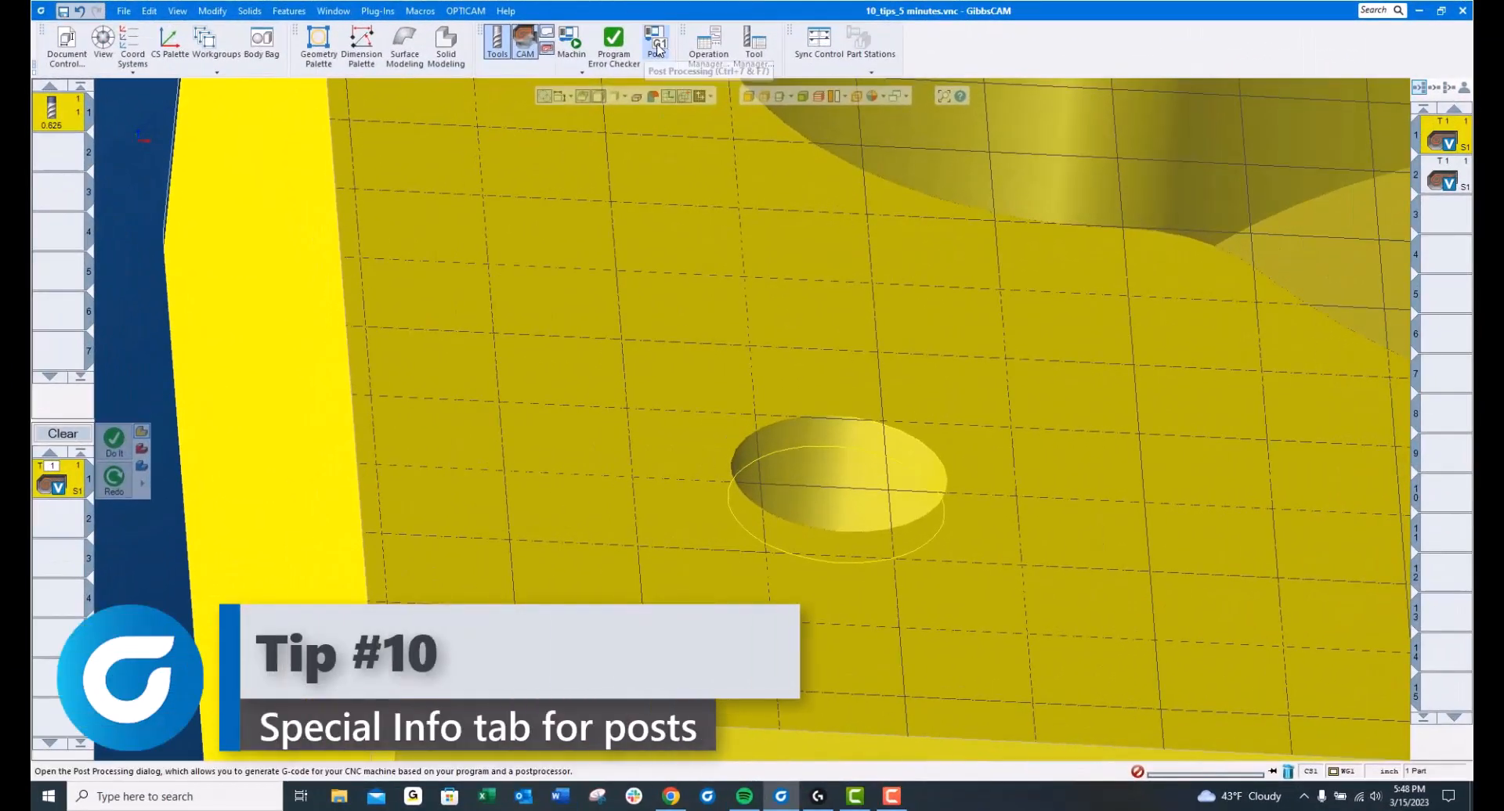
{"action": "left_click", "coordinate": [656, 40]}
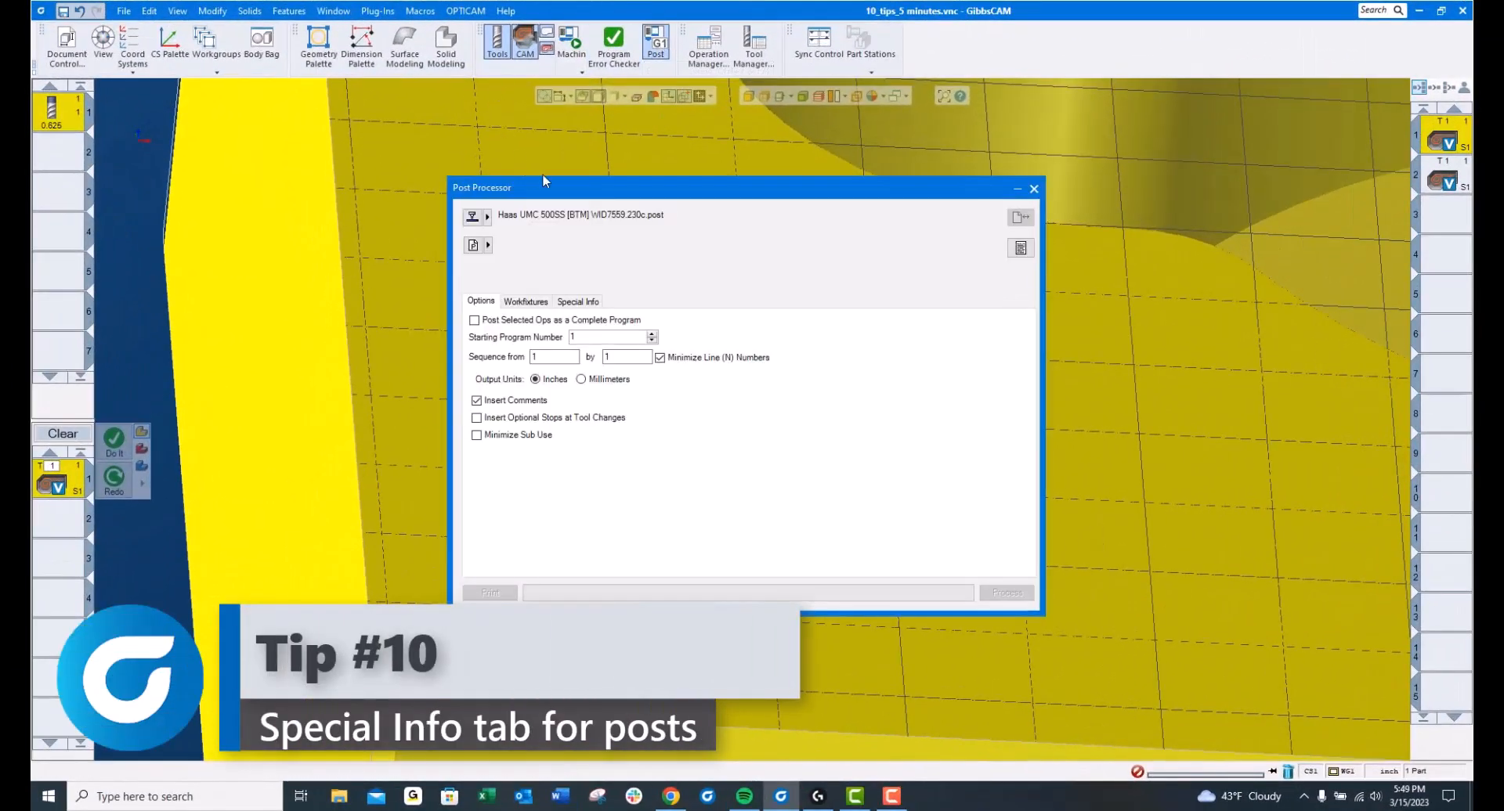
{"action": "mouse_move", "coordinate": [630, 230]}
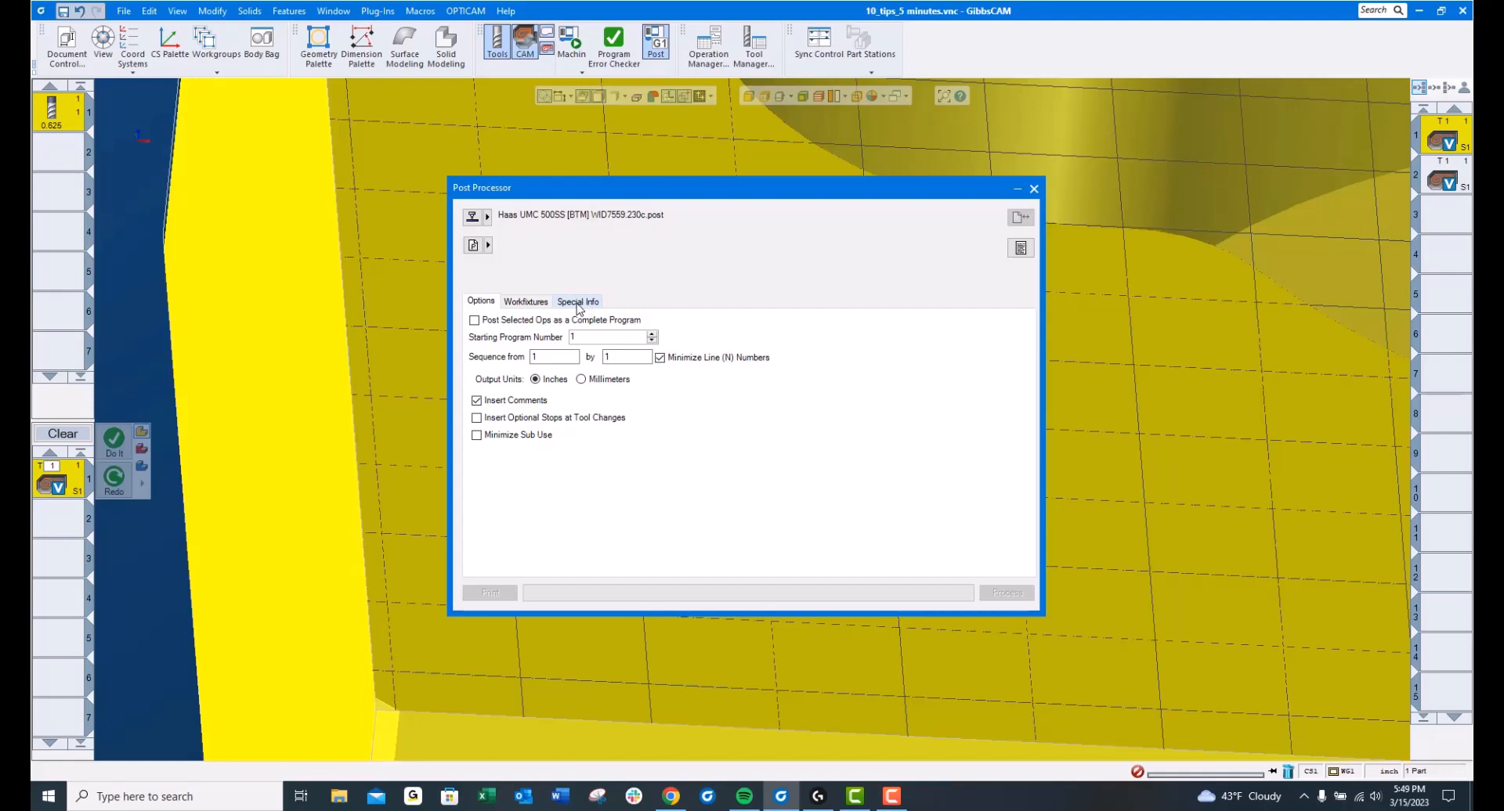
{"action": "left_click", "coordinate": [577, 302]}
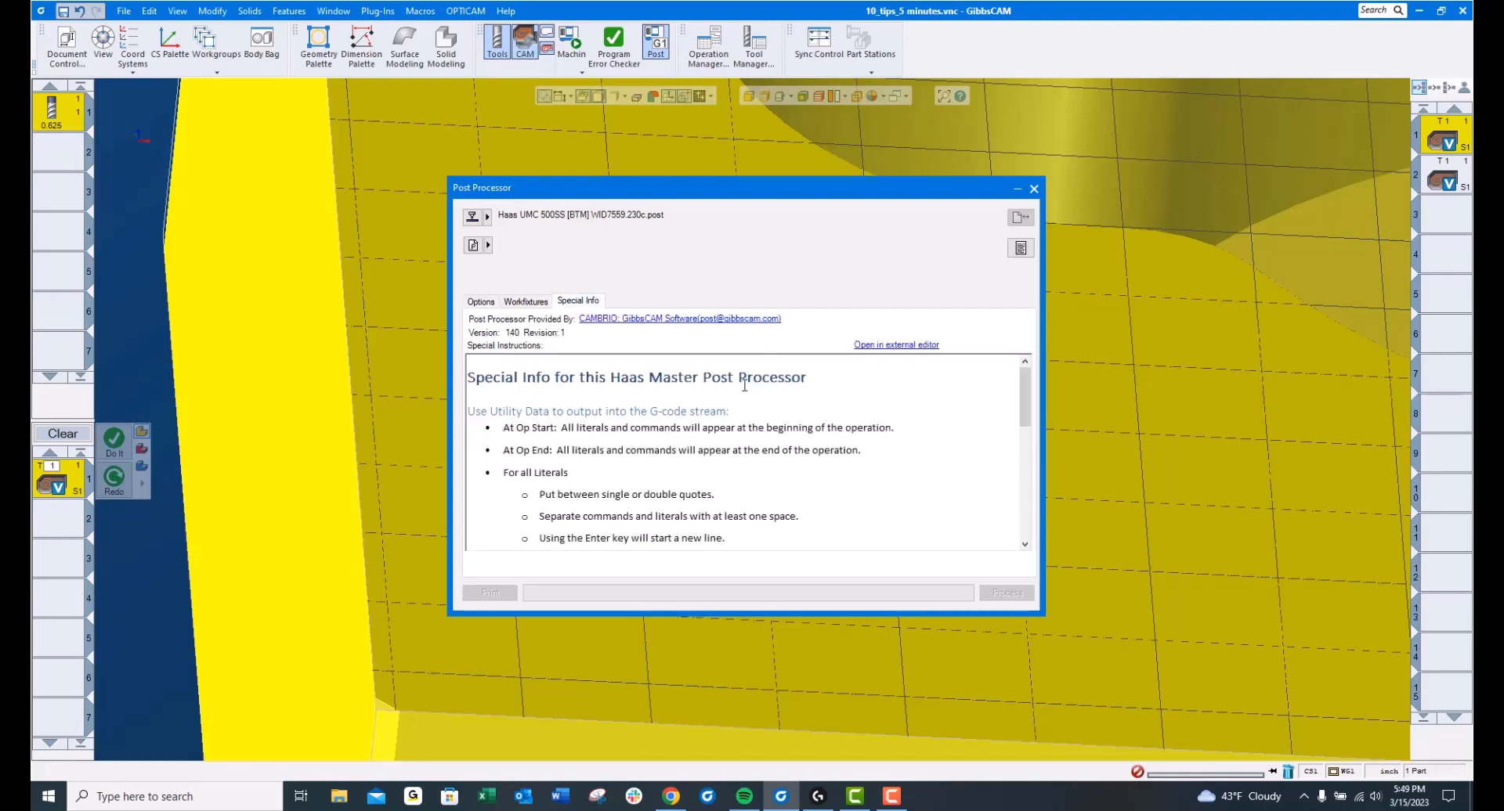
{"action": "mouse_move", "coordinate": [745, 538]}
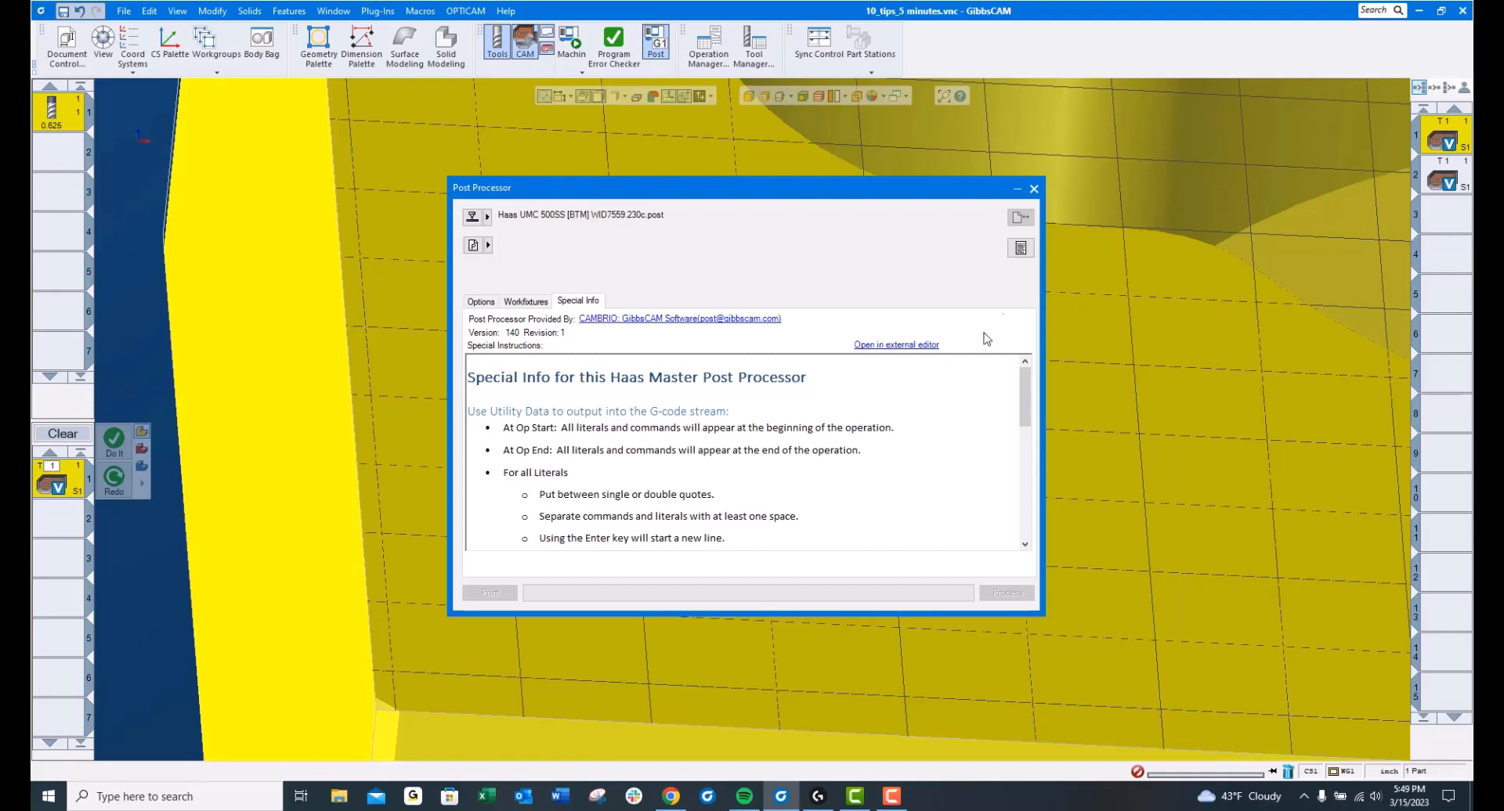
{"action": "left_click", "coordinate": [1034, 188]}
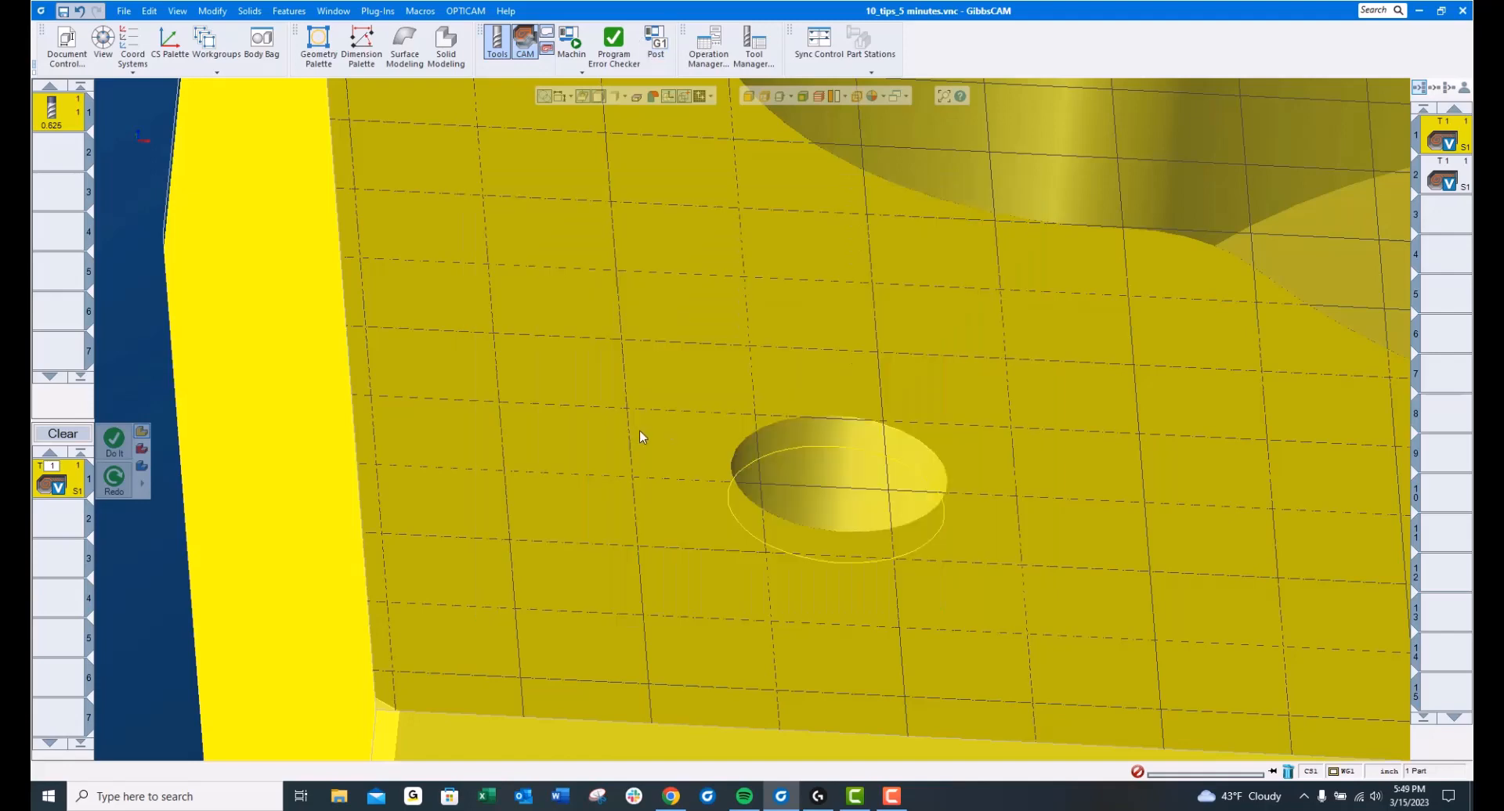